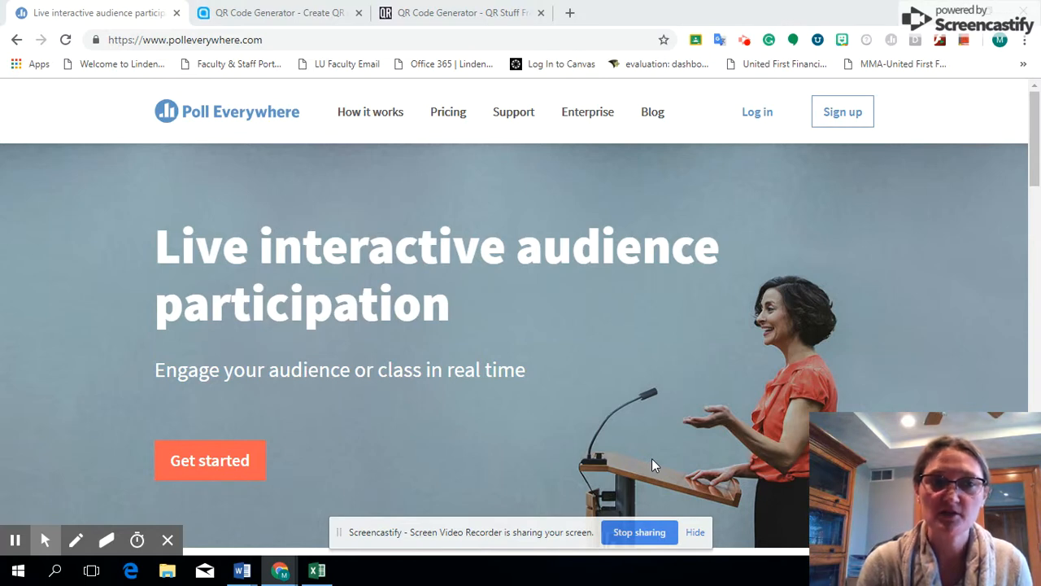
{"action": "mouse_move", "coordinate": [497, 361]}
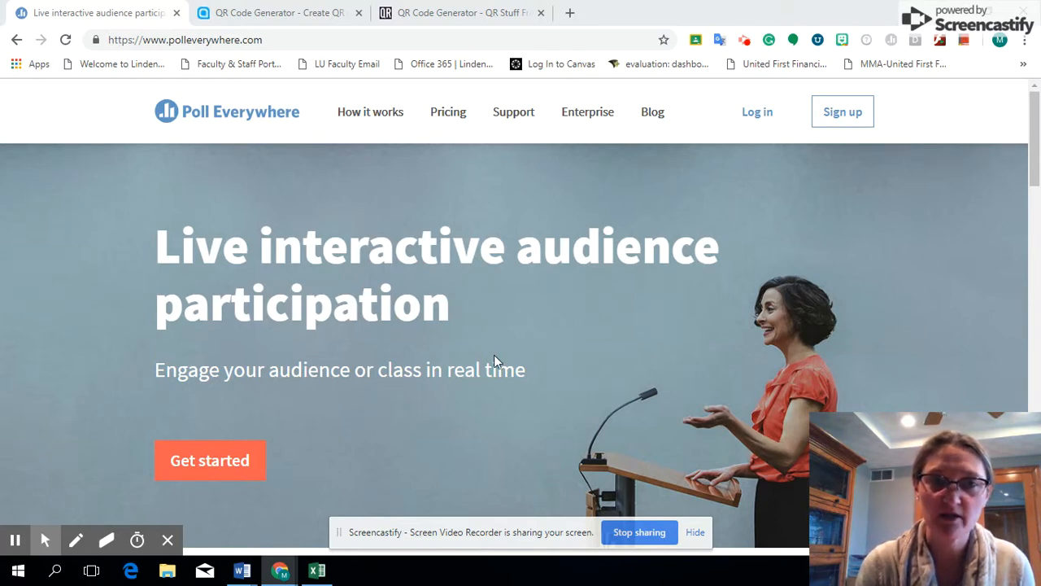
{"action": "mouse_move", "coordinate": [253, 145]}
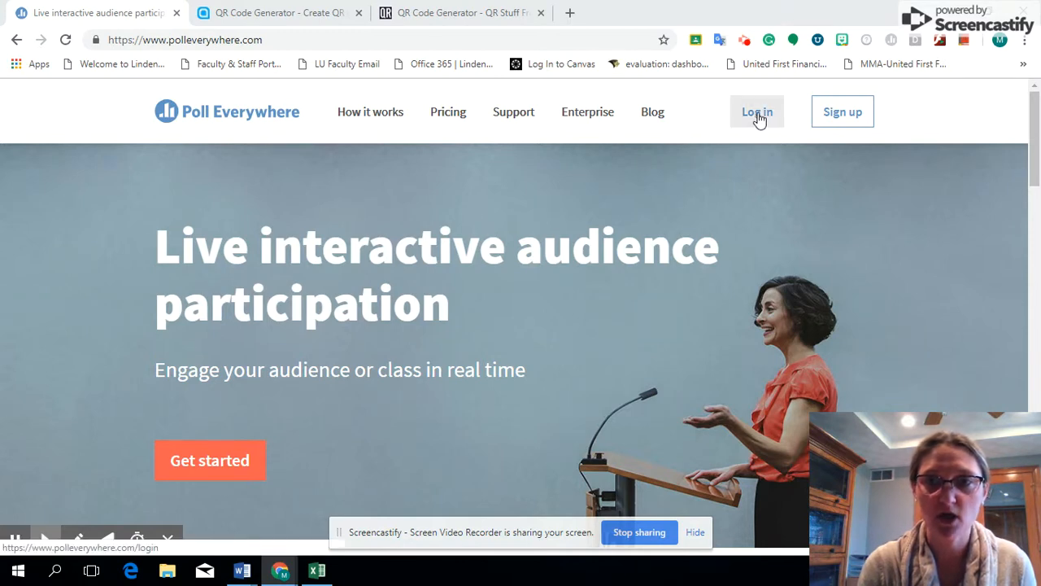
{"action": "left_click", "coordinate": [757, 110]}
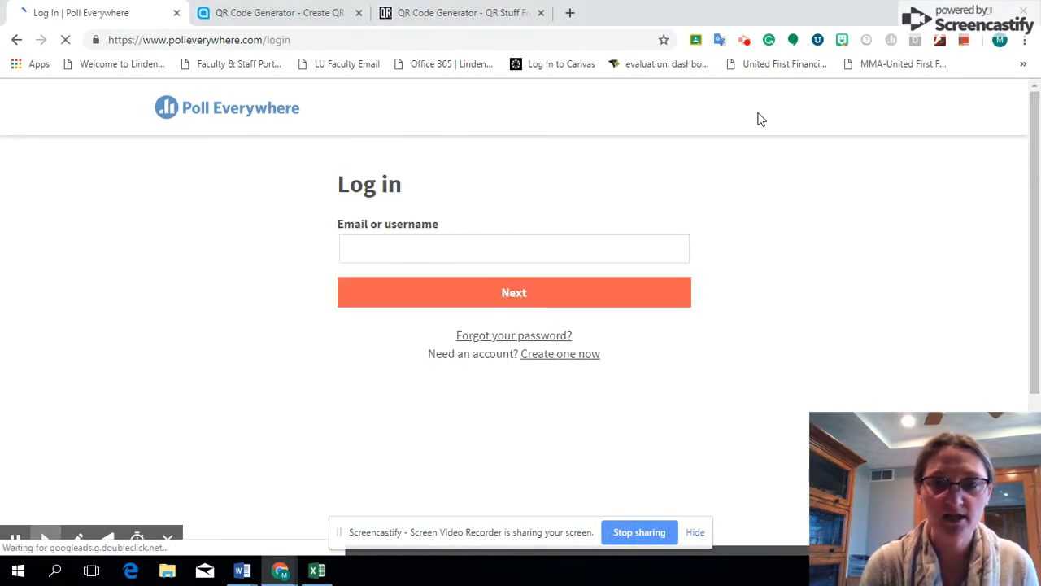
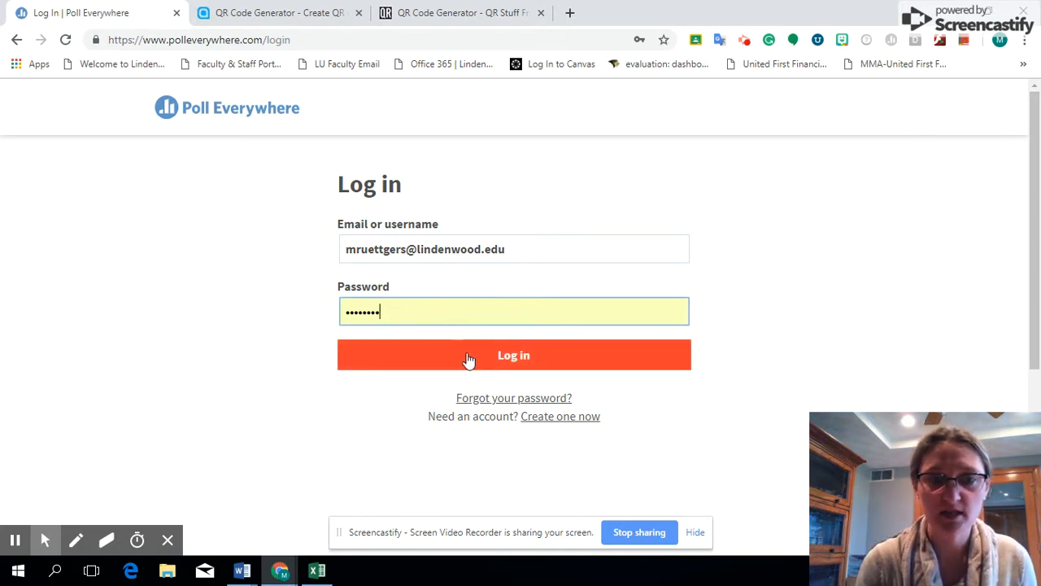
{"action": "left_click", "coordinate": [514, 355]}
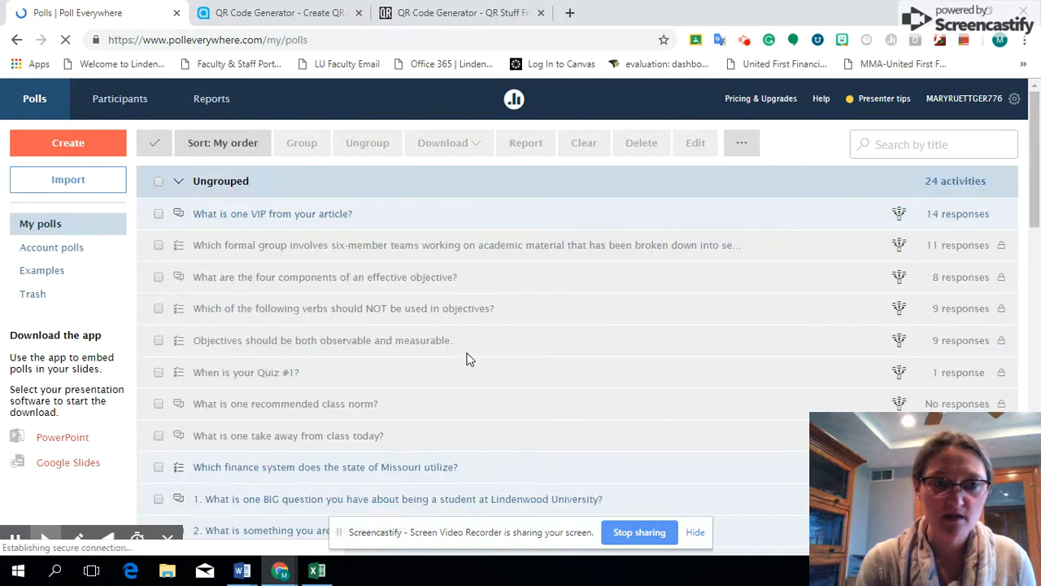
{"action": "mouse_move", "coordinate": [322, 340]}
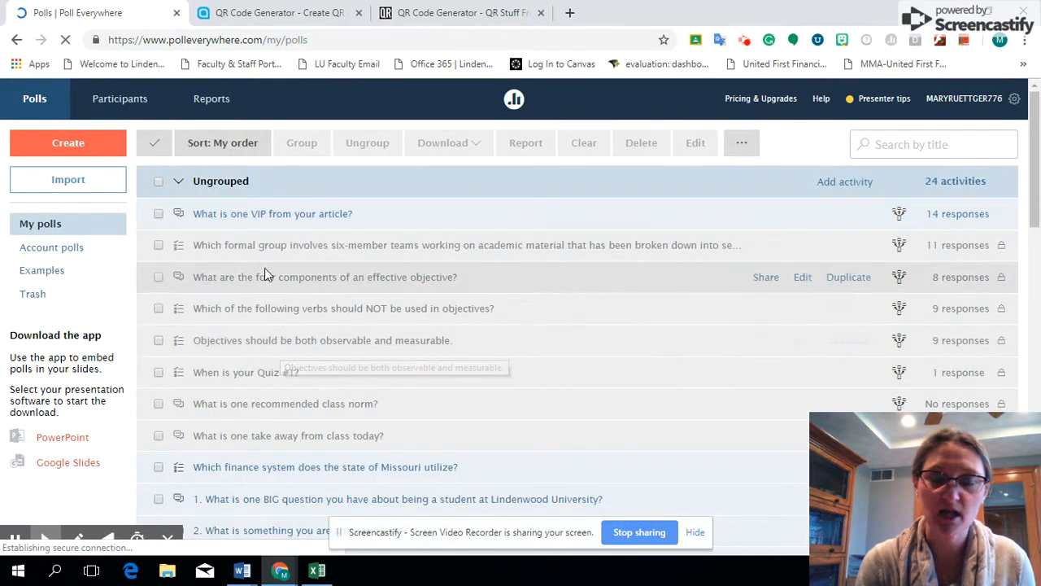
- Start a new activity from My polls, reveal the extra activity types, and pick Multiple choice
{"action": "scroll", "scroll_direction": "down", "scroll_amount": 3}
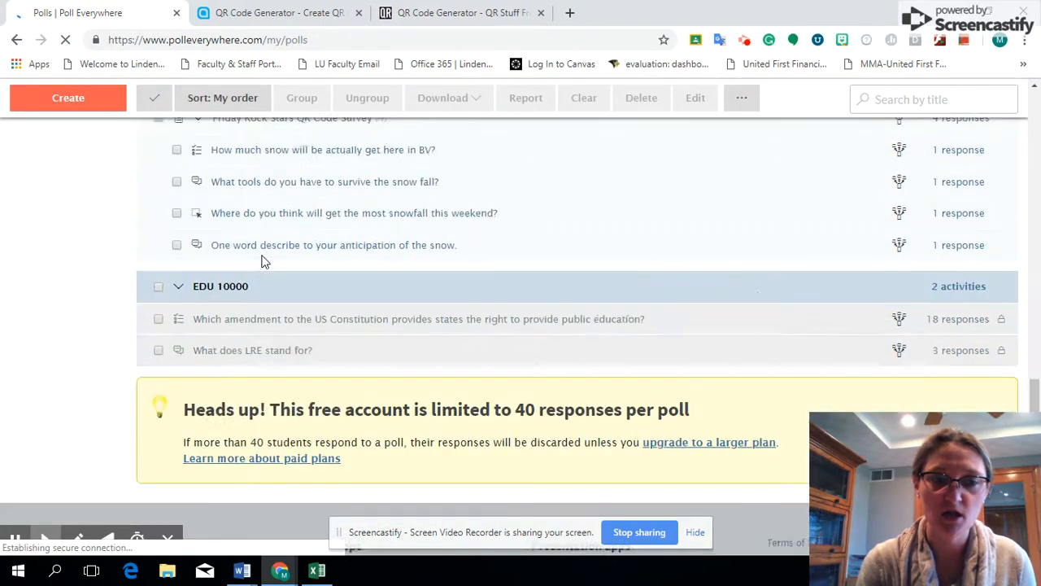
{"action": "scroll", "scroll_direction": "down", "scroll_amount": 3}
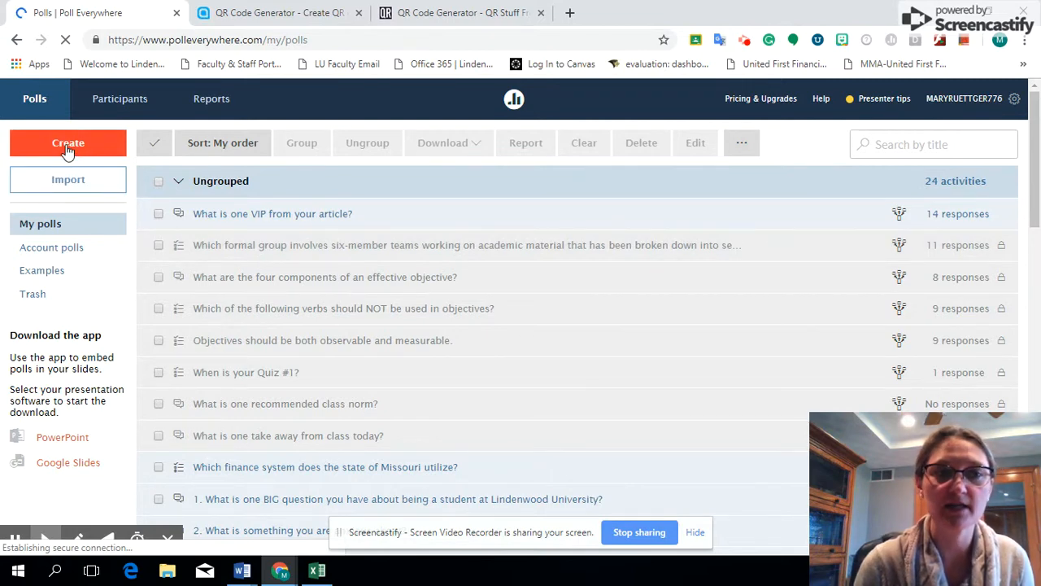
{"action": "left_click", "coordinate": [68, 143]}
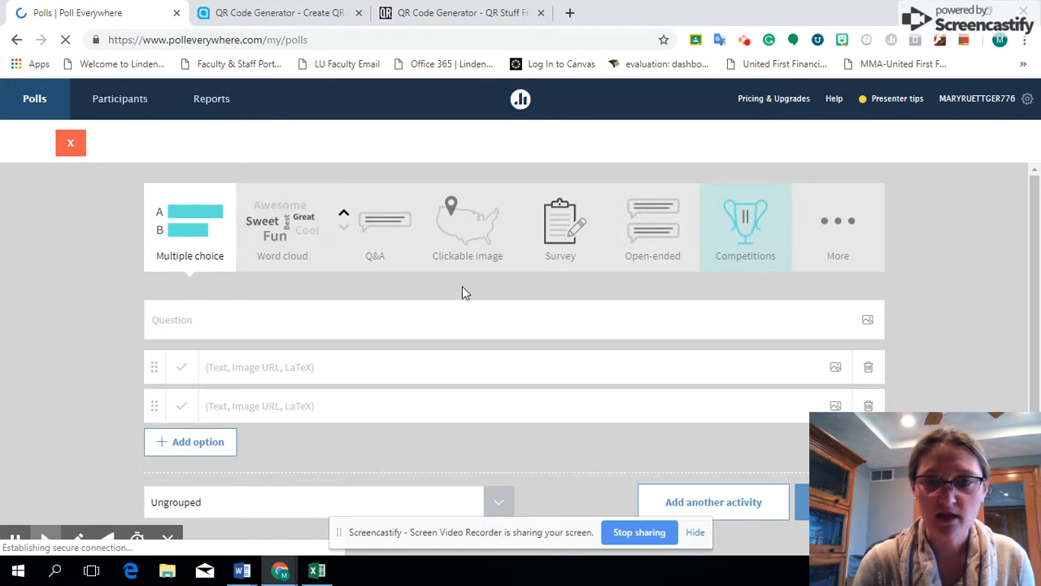
{"action": "left_click", "coordinate": [838, 236]}
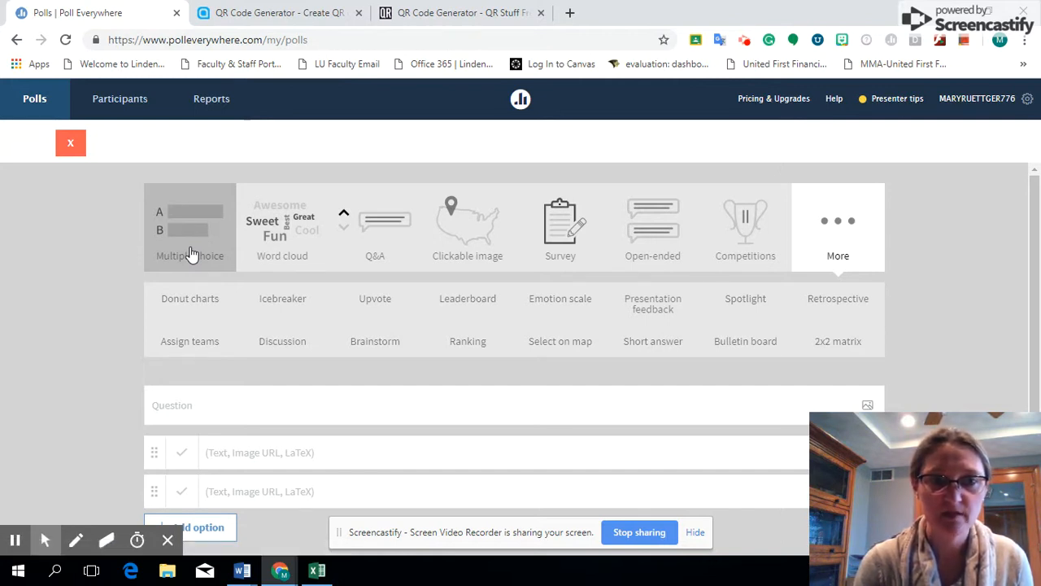
{"action": "left_click", "coordinate": [189, 244]}
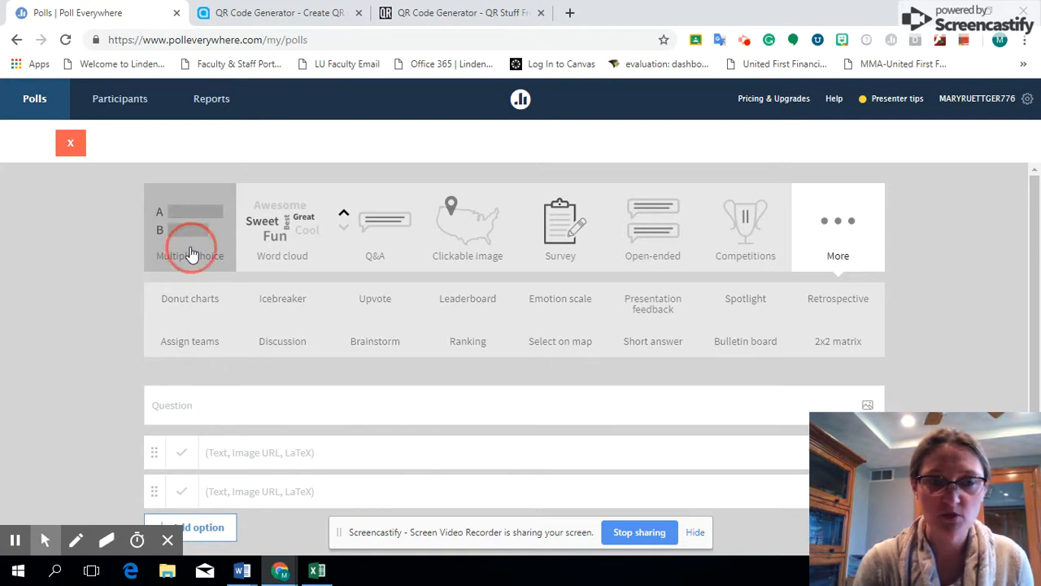
- Enter the question "What day of the week is Valentine's Day this year?"
{"action": "left_click", "coordinate": [189, 227]}
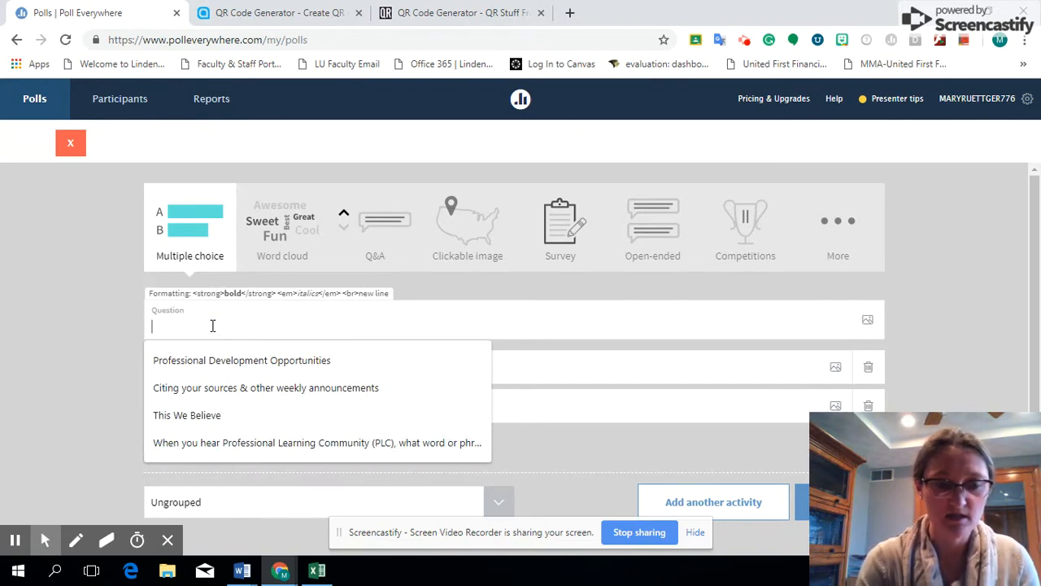
{"action": "type", "text": "What day o"}
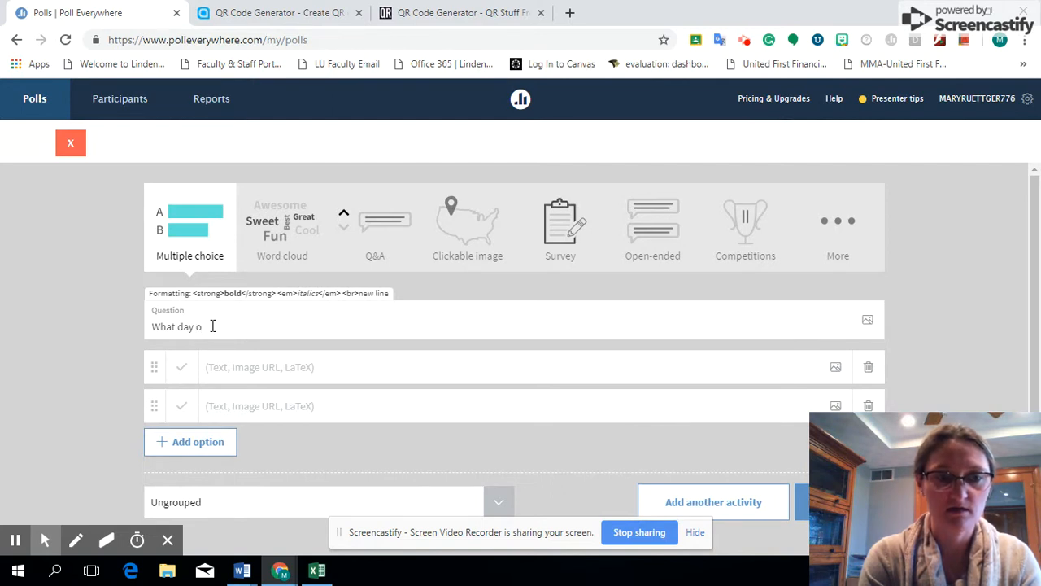
{"action": "type", "text": "f the week is Valen"}
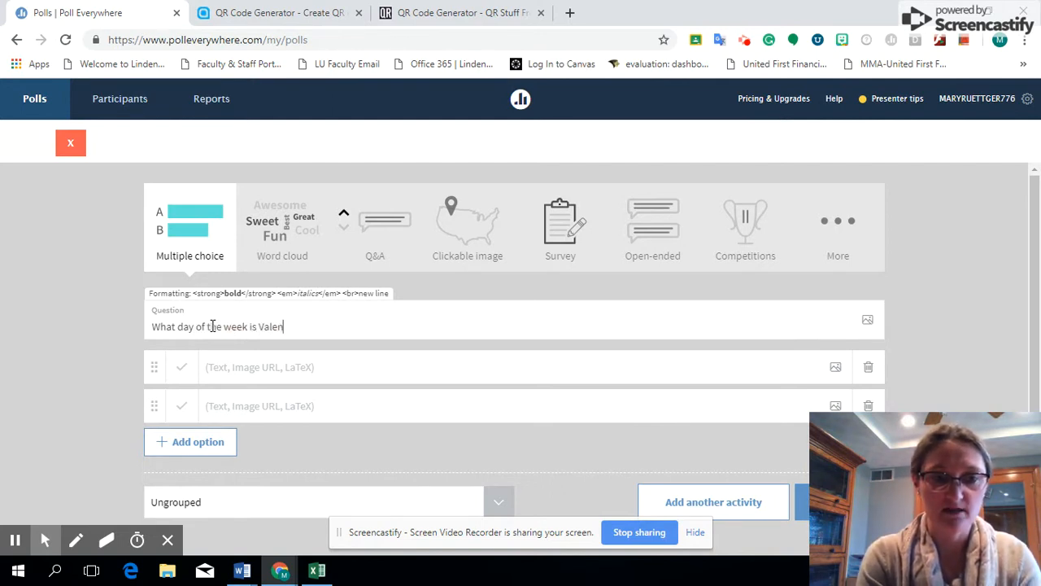
{"action": "type", "text": "tine's"}
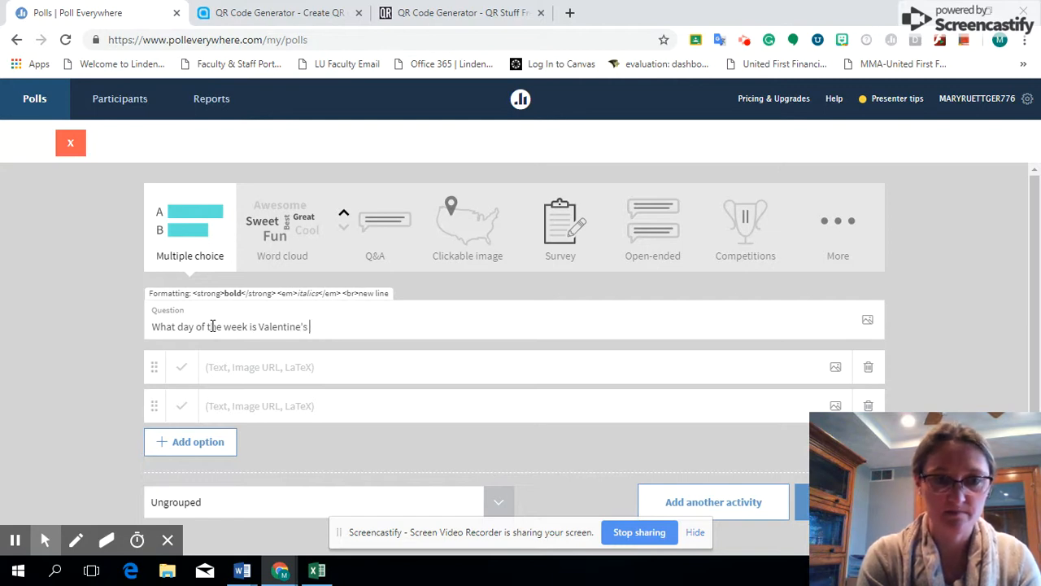
{"action": "type", "text": "Day this year?"}
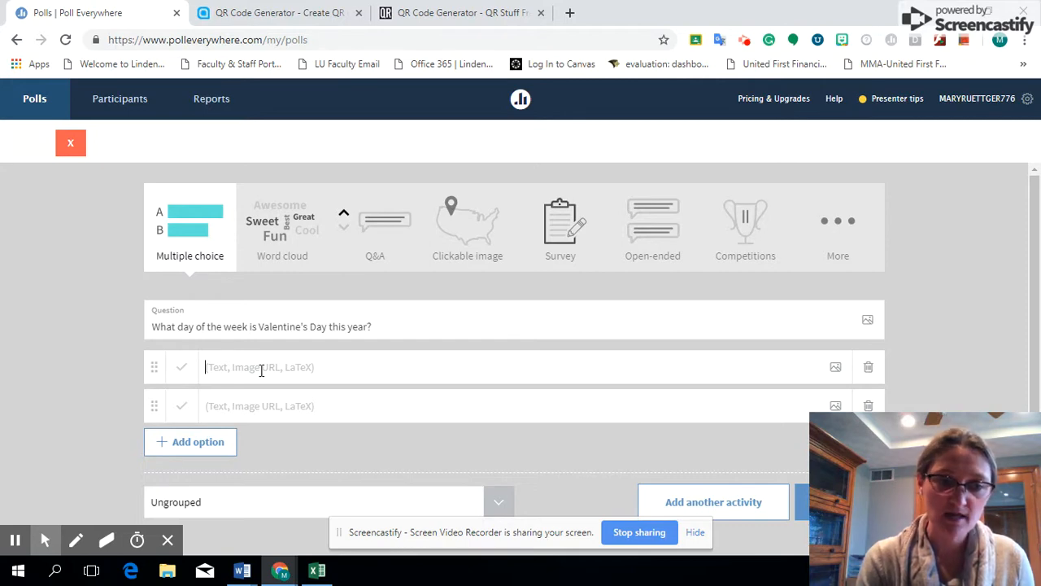
- Add the options Monday, Tuesday, Wednesday and Thursday, then create the poll
{"action": "type", "text": "Monday"}
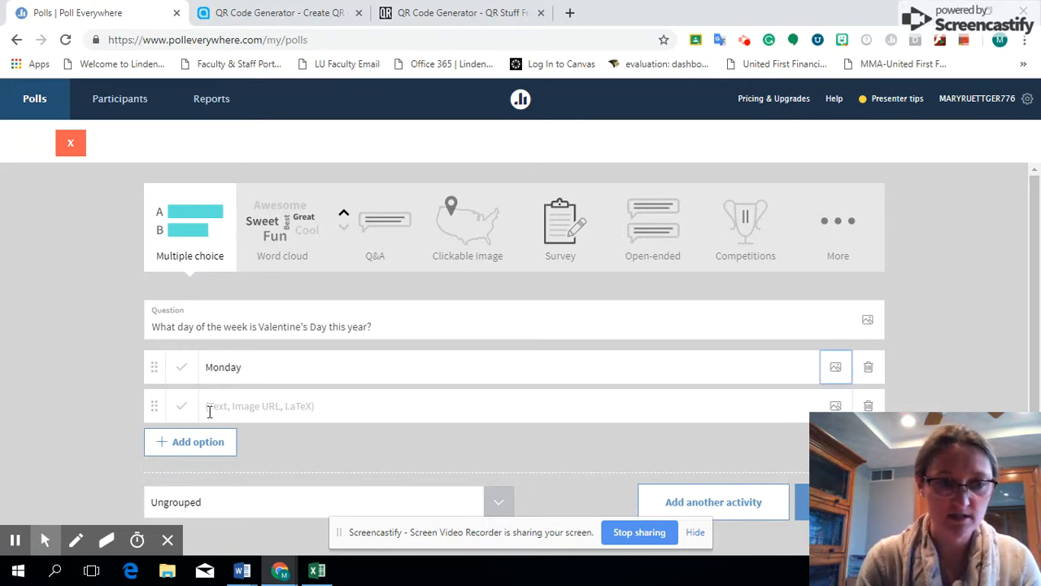
{"action": "type", "text": "Tuesday"}
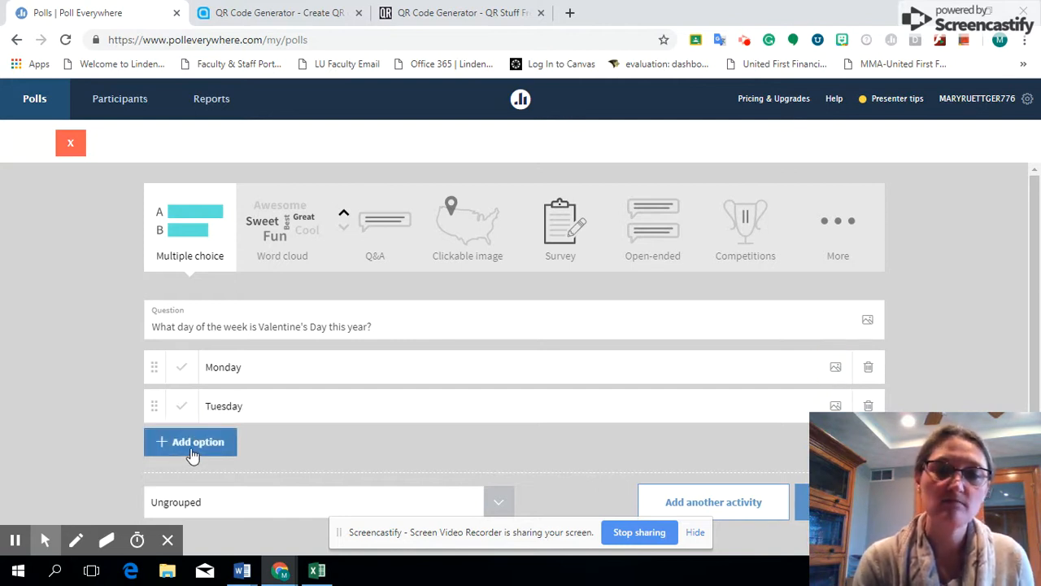
{"action": "left_click", "coordinate": [191, 441]}
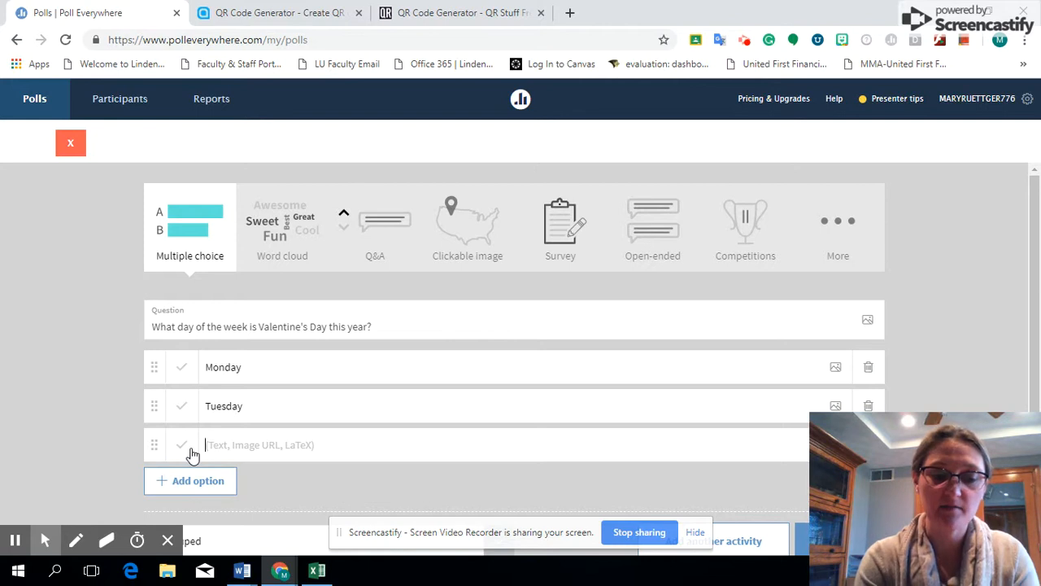
{"action": "type", "text": "Wedneday"}
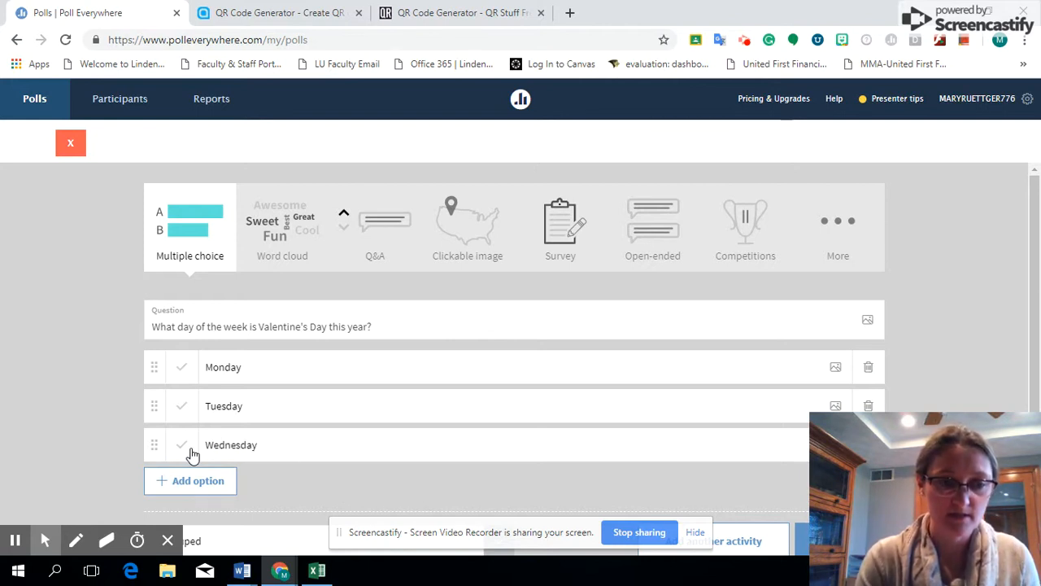
{"action": "type", "text": "Thu"}
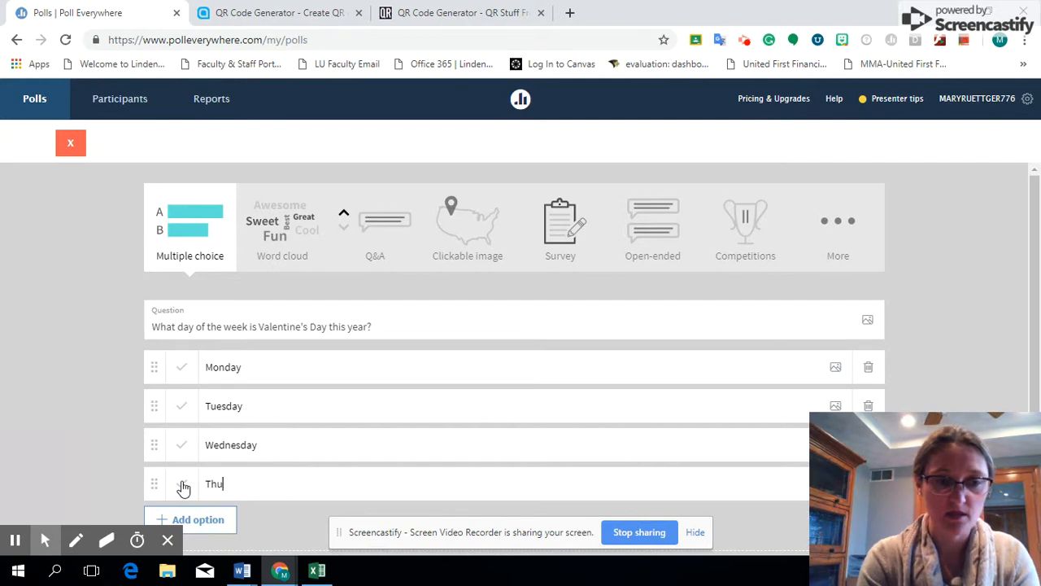
{"action": "type", "text": "rsday"}
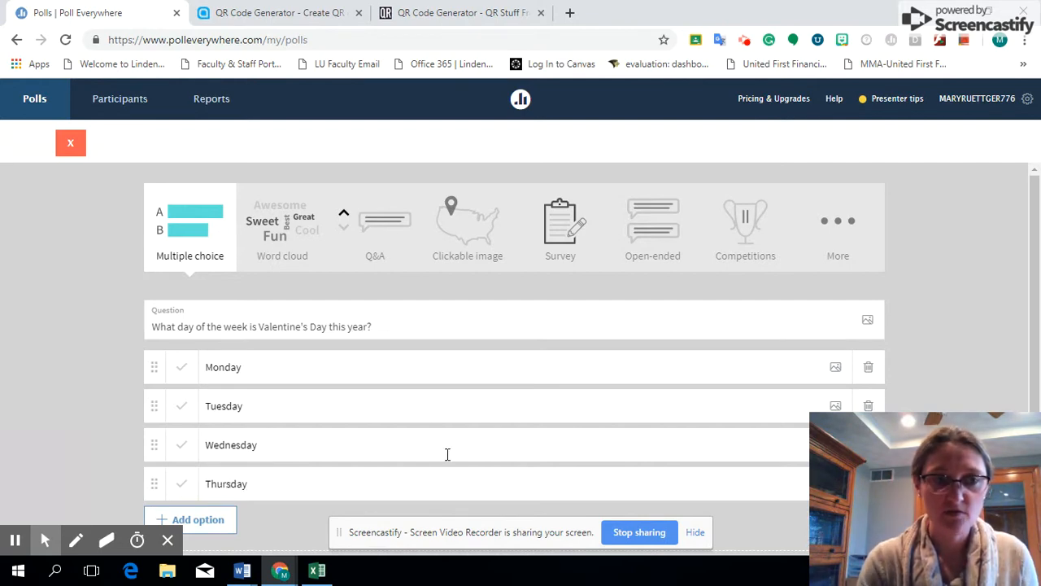
{"action": "scroll", "scroll_direction": "down", "scroll_amount": 3}
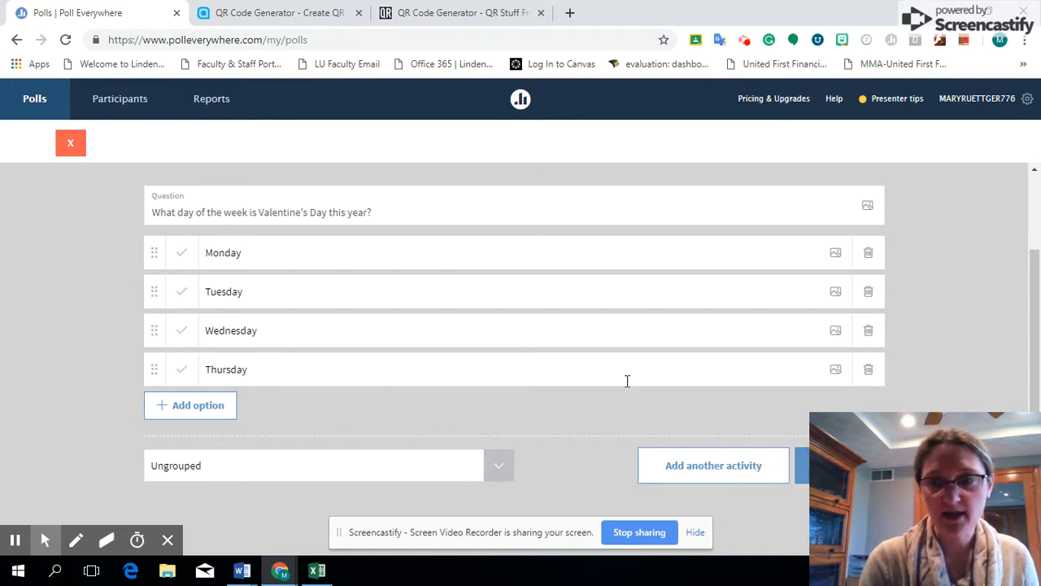
{"action": "left_click", "coordinate": [226, 368]}
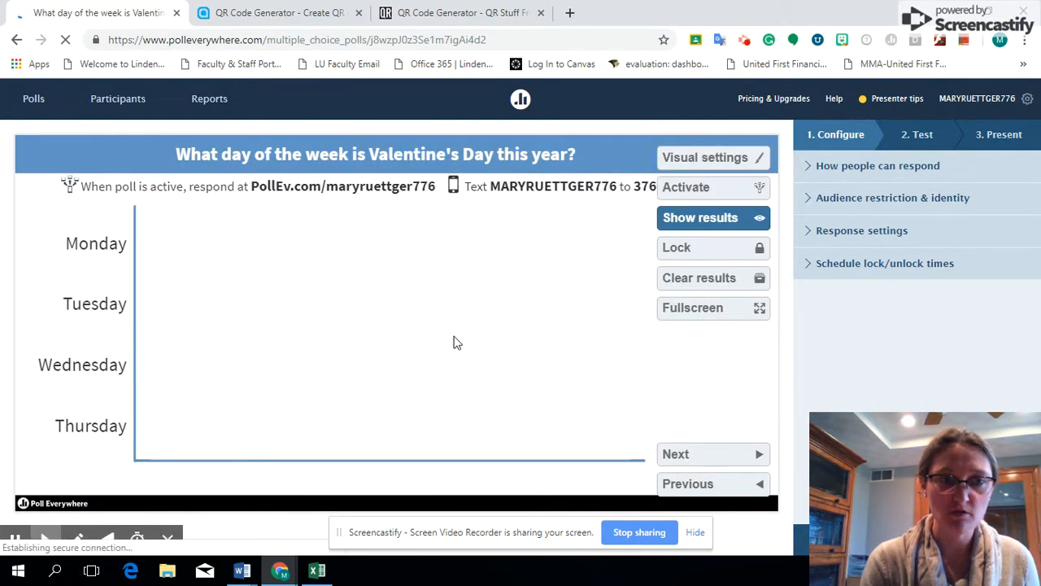
{"action": "mouse_move", "coordinate": [345, 247]}
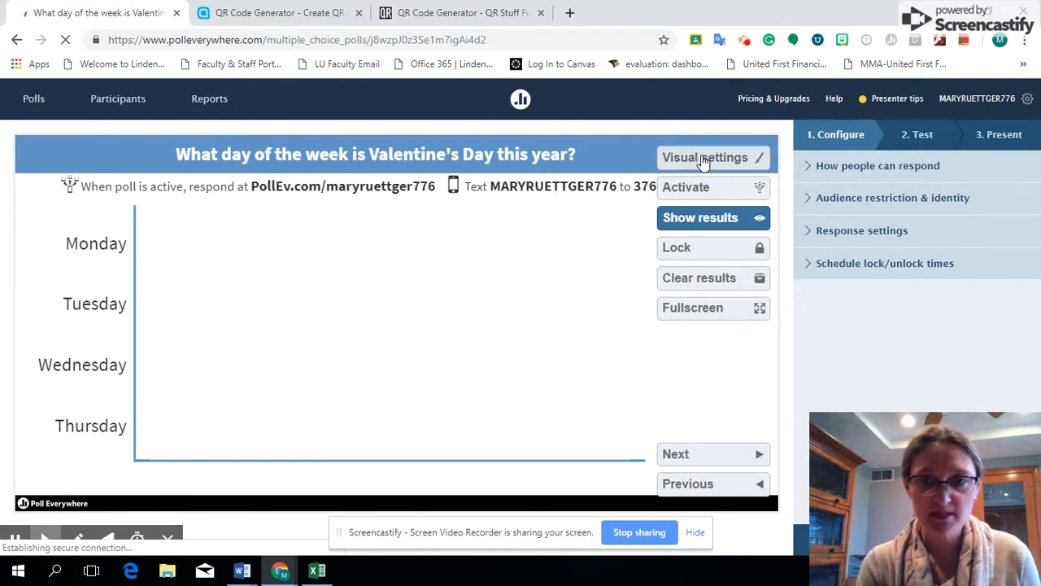
- Review the chart types in Visual settings and save the changes
{"action": "left_click", "coordinate": [704, 157]}
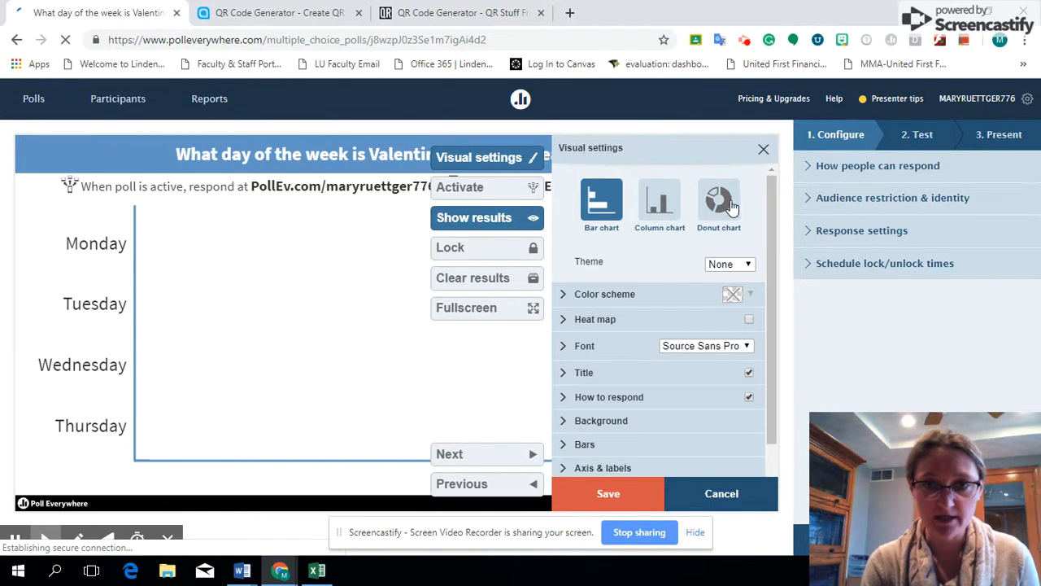
{"action": "left_click", "coordinate": [763, 149]}
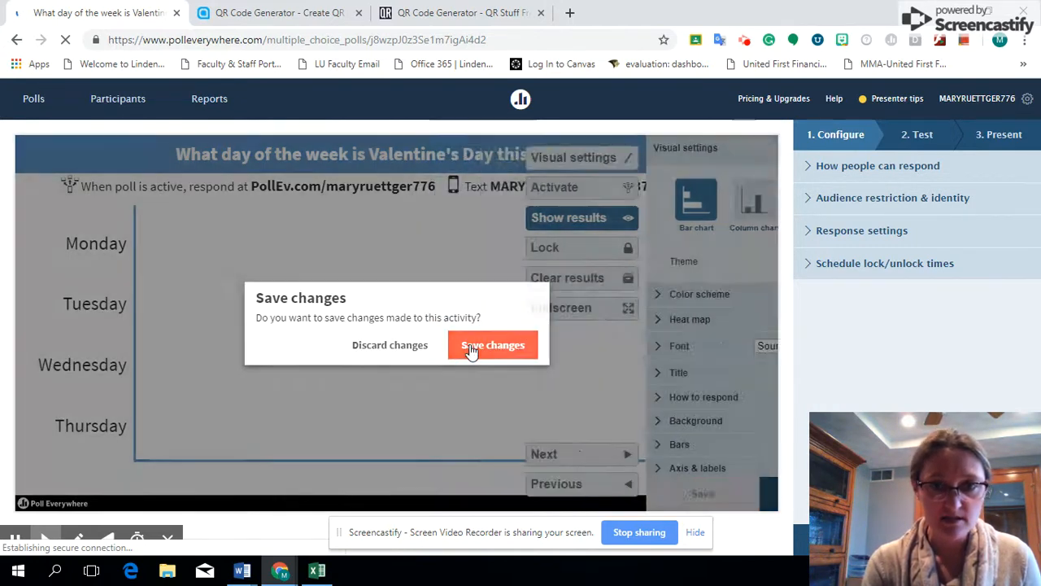
{"action": "left_click", "coordinate": [491, 345]}
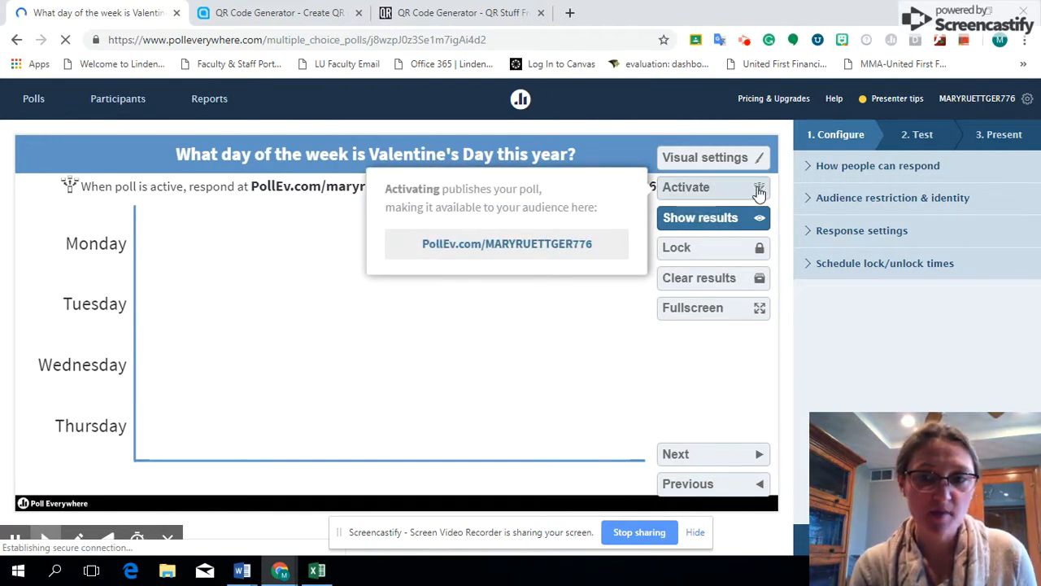
{"action": "mouse_move", "coordinate": [741, 195]}
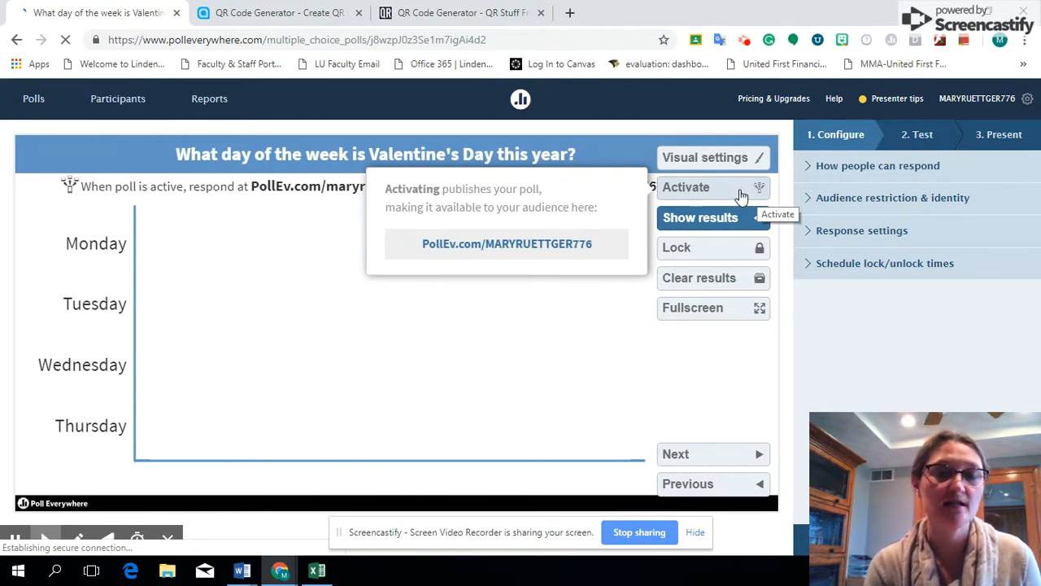
{"action": "mouse_move", "coordinate": [719, 195]}
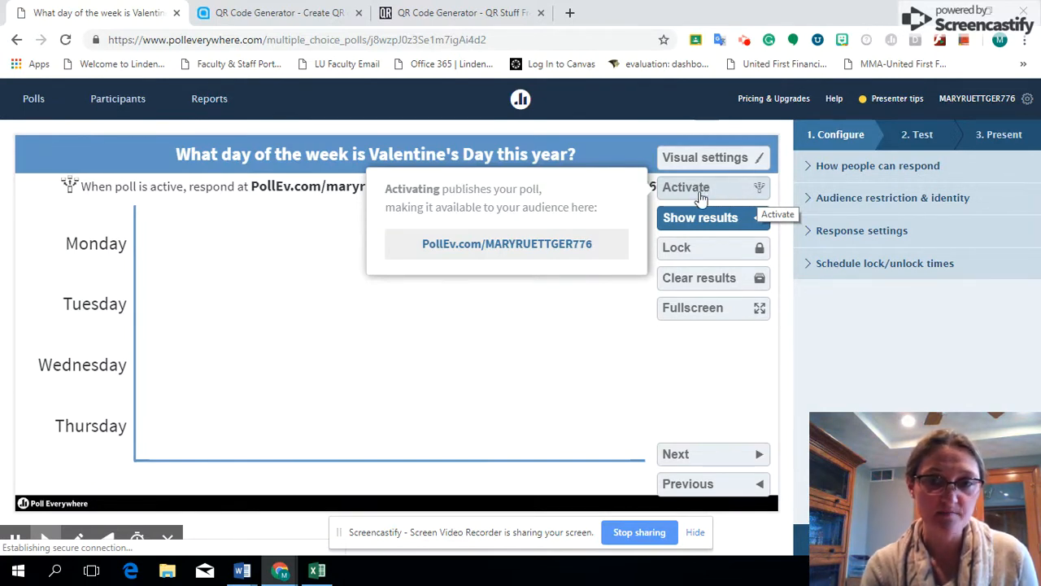
- Activate the poll and toggle Show results to display the results chart
{"action": "left_click", "coordinate": [687, 185]}
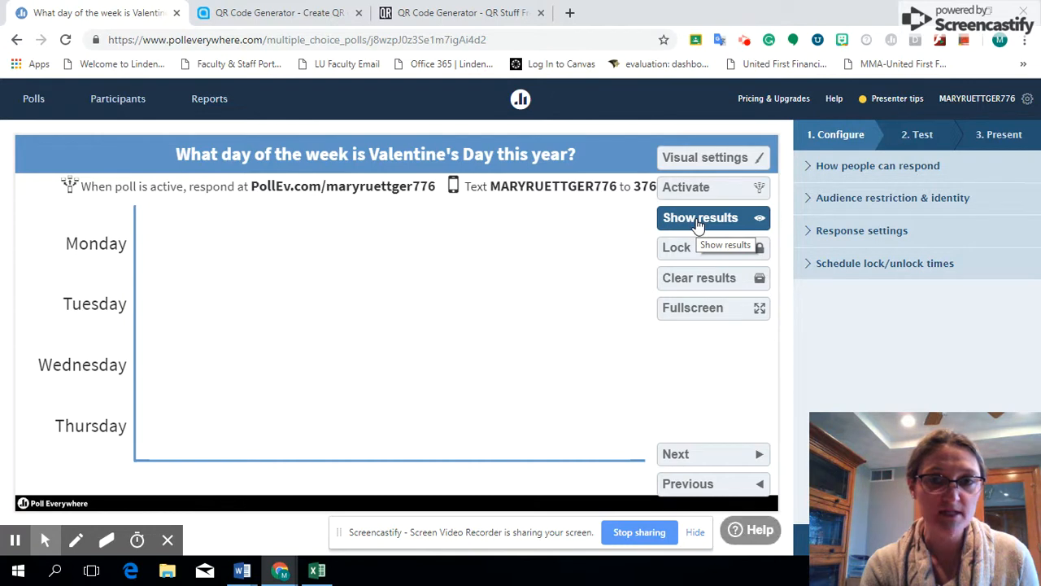
{"action": "left_click", "coordinate": [700, 218]}
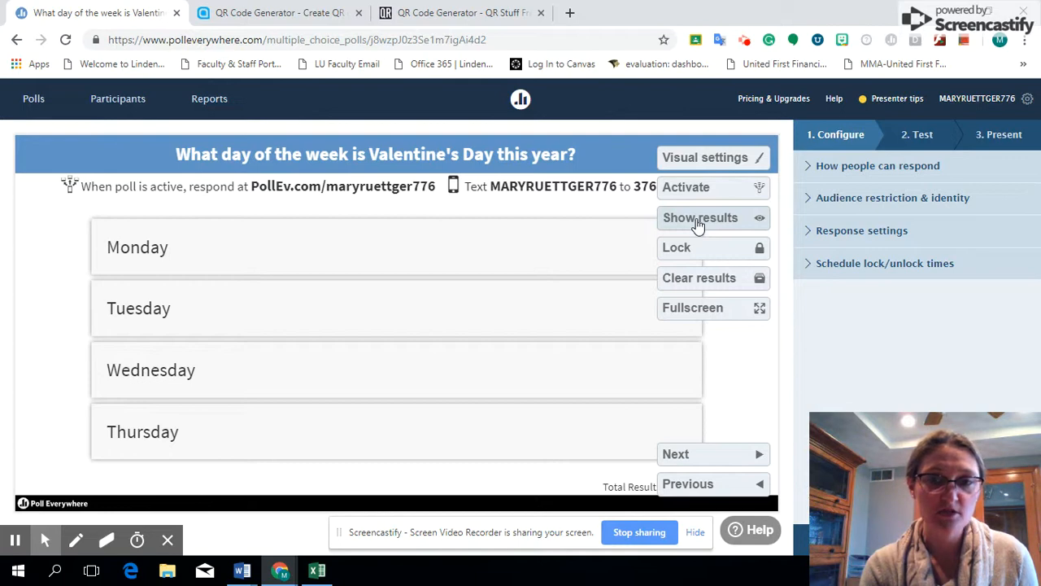
{"action": "left_click", "coordinate": [700, 218]}
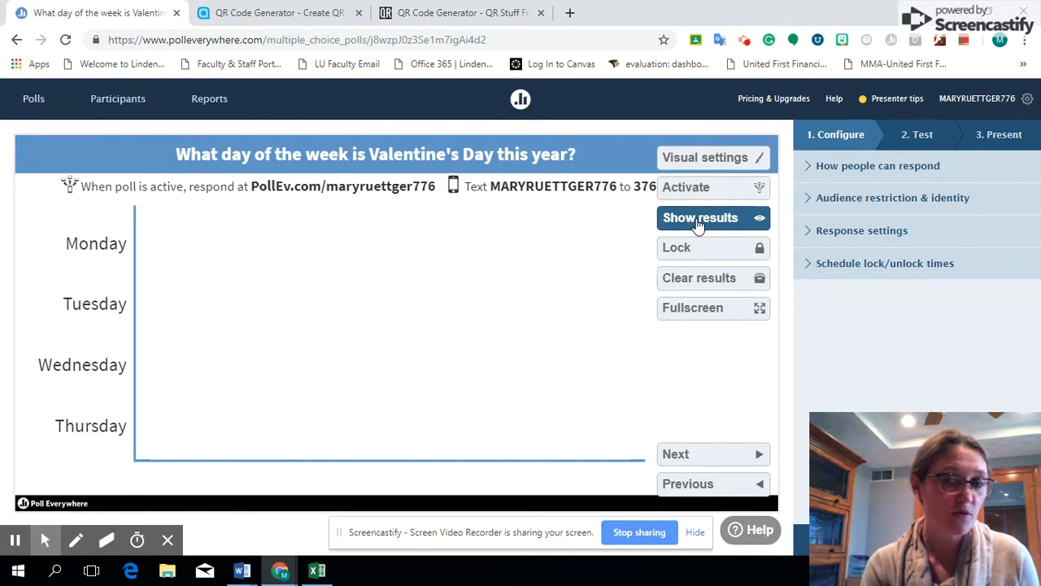
{"action": "mouse_move", "coordinate": [684, 252]}
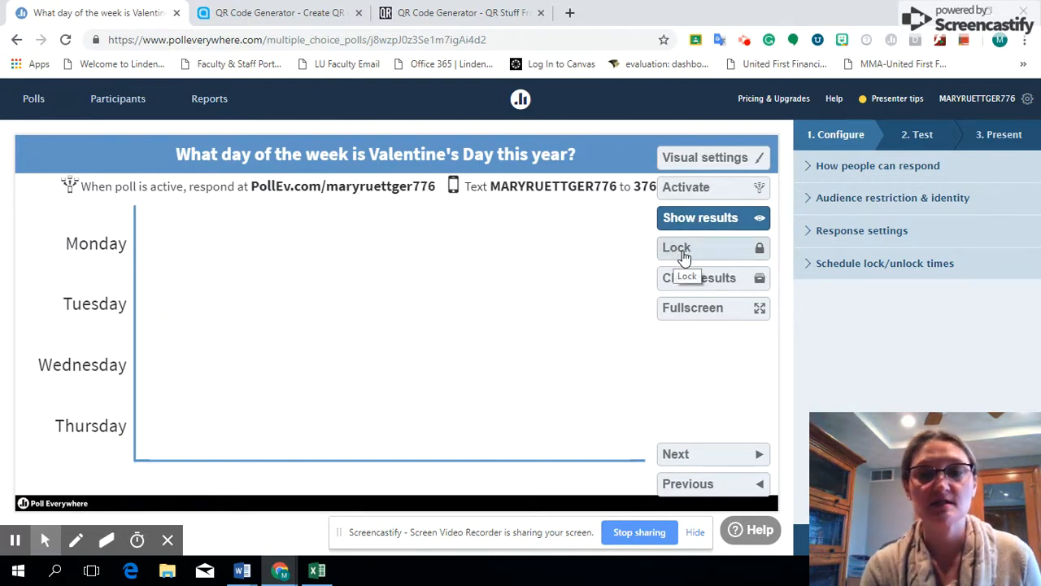
{"action": "left_click", "coordinate": [677, 248]}
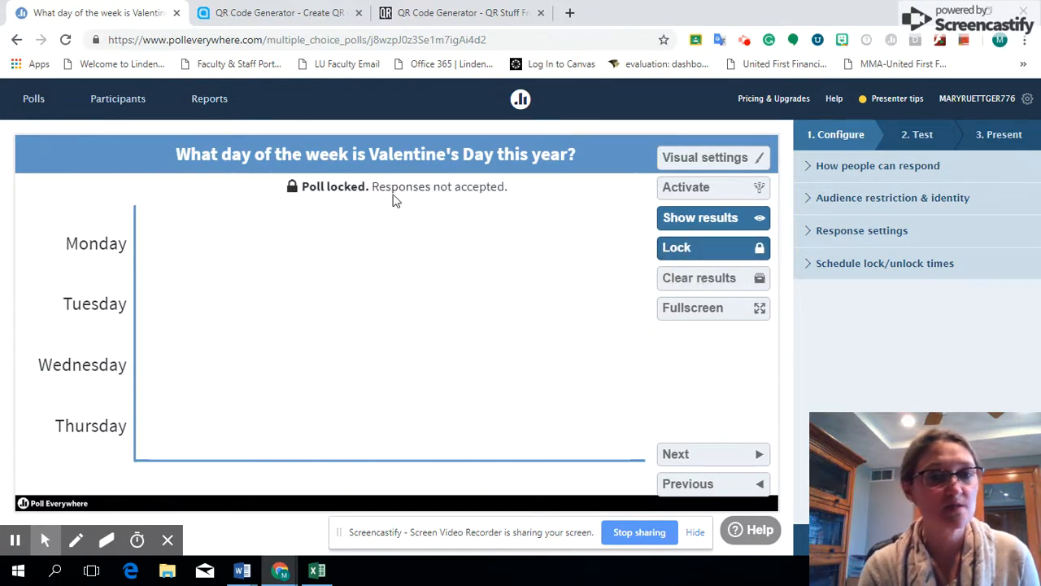
{"action": "mouse_move", "coordinate": [687, 260]}
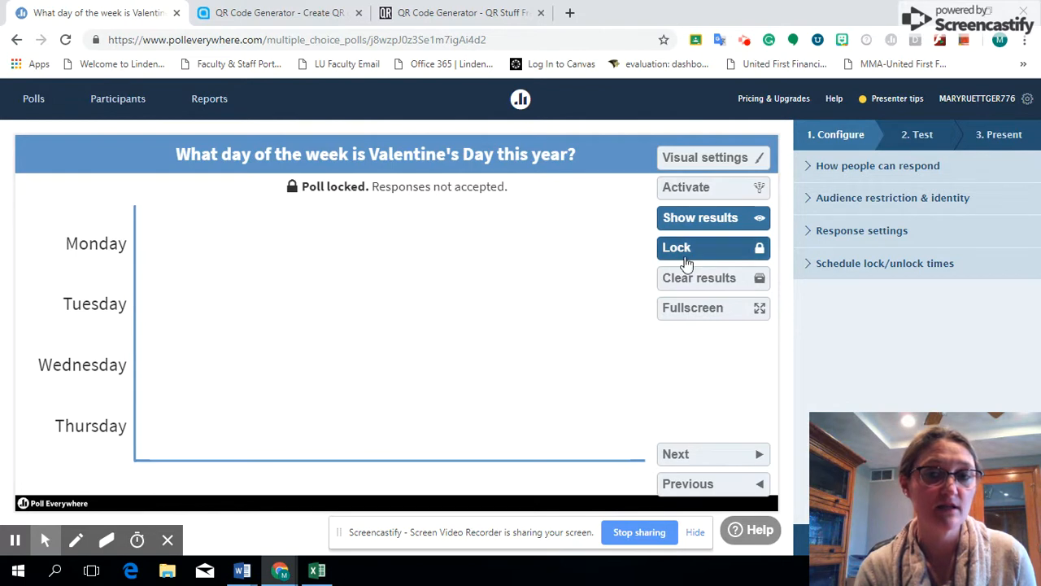
{"action": "mouse_move", "coordinate": [686, 226]}
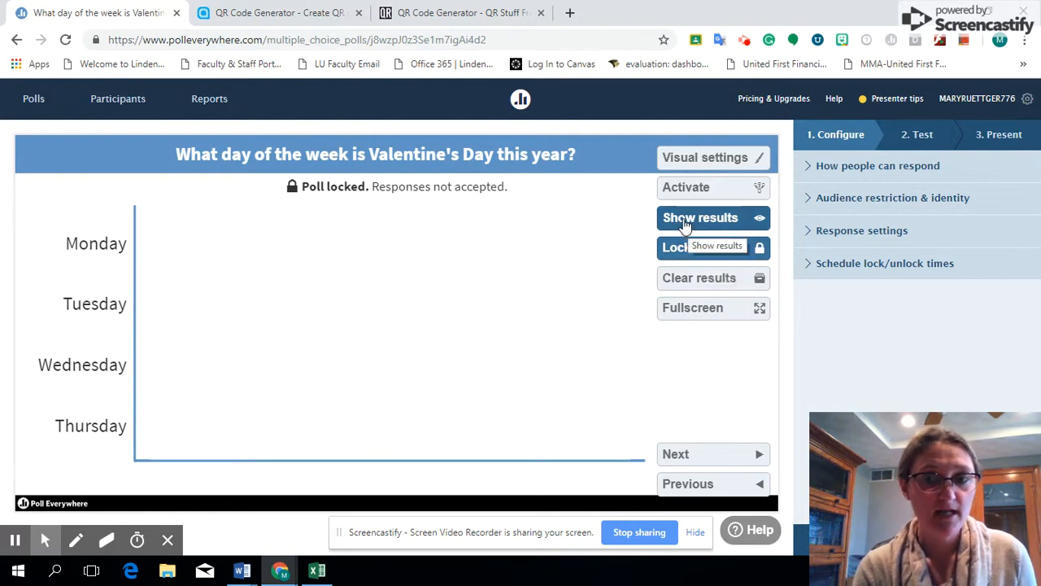
{"action": "mouse_move", "coordinate": [696, 225]}
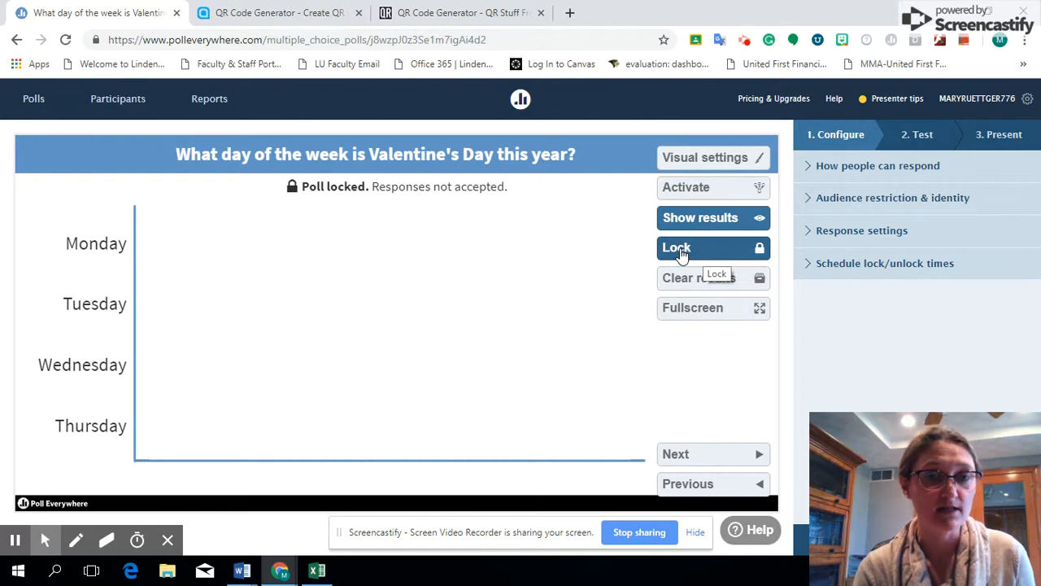
{"action": "left_click", "coordinate": [682, 247]}
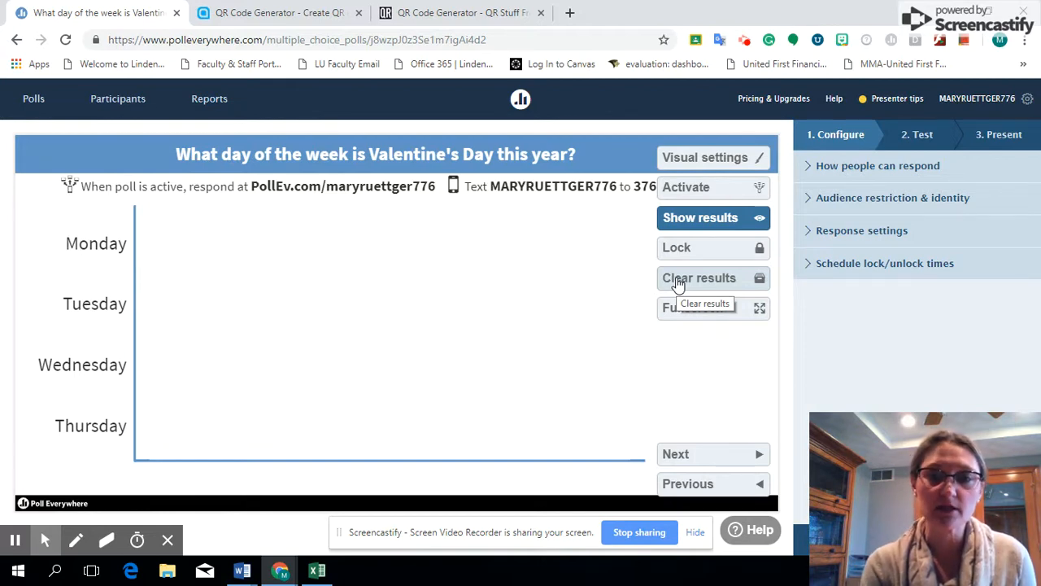
{"action": "mouse_move", "coordinate": [758, 313]}
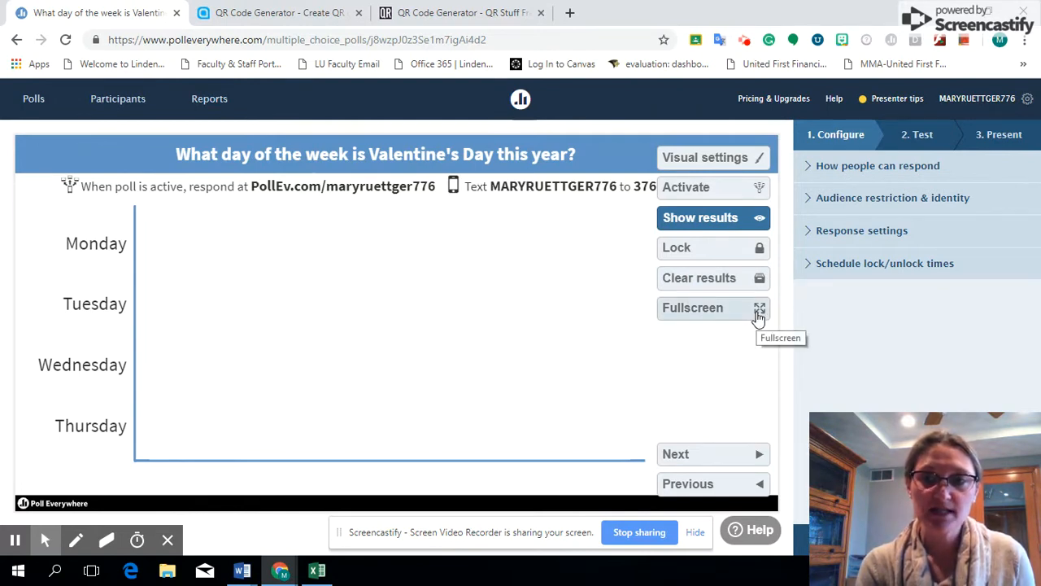
{"action": "mouse_move", "coordinate": [803, 286]}
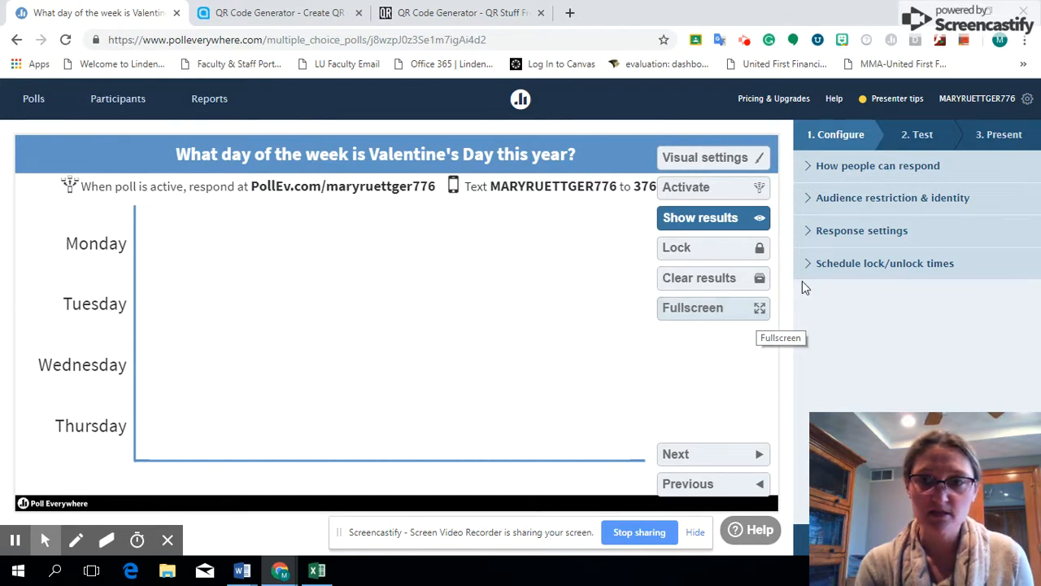
- Expand 'How people can respond' in the Configure panel
{"action": "left_click", "coordinate": [879, 166]}
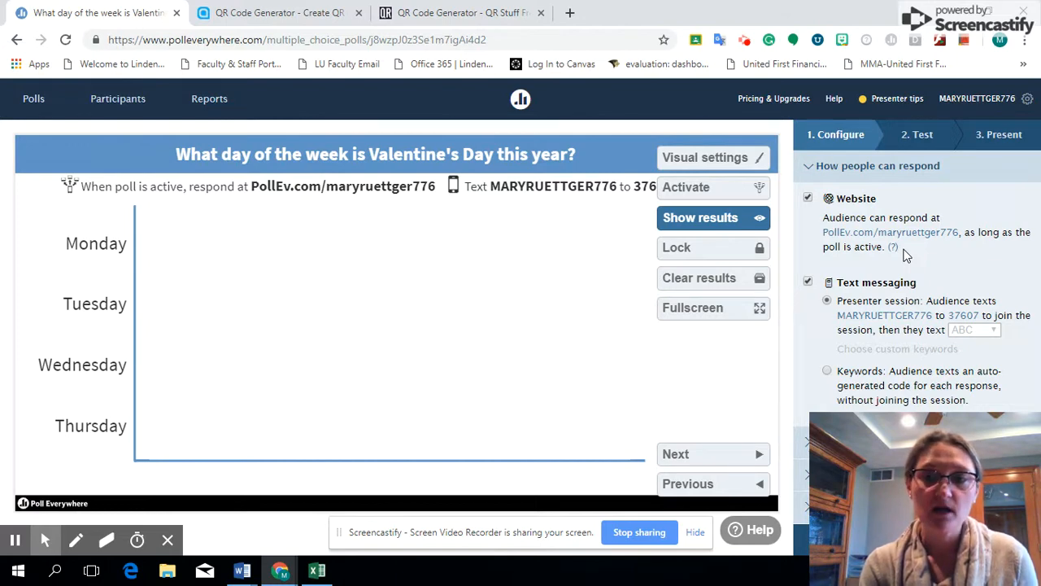
{"action": "mouse_move", "coordinate": [339, 193]}
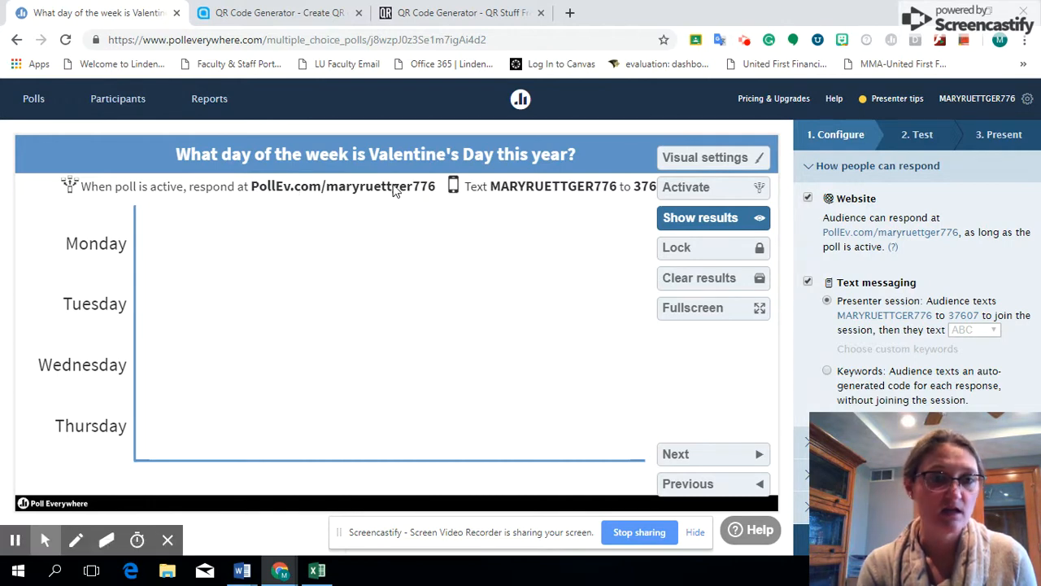
{"action": "mouse_move", "coordinate": [547, 200]}
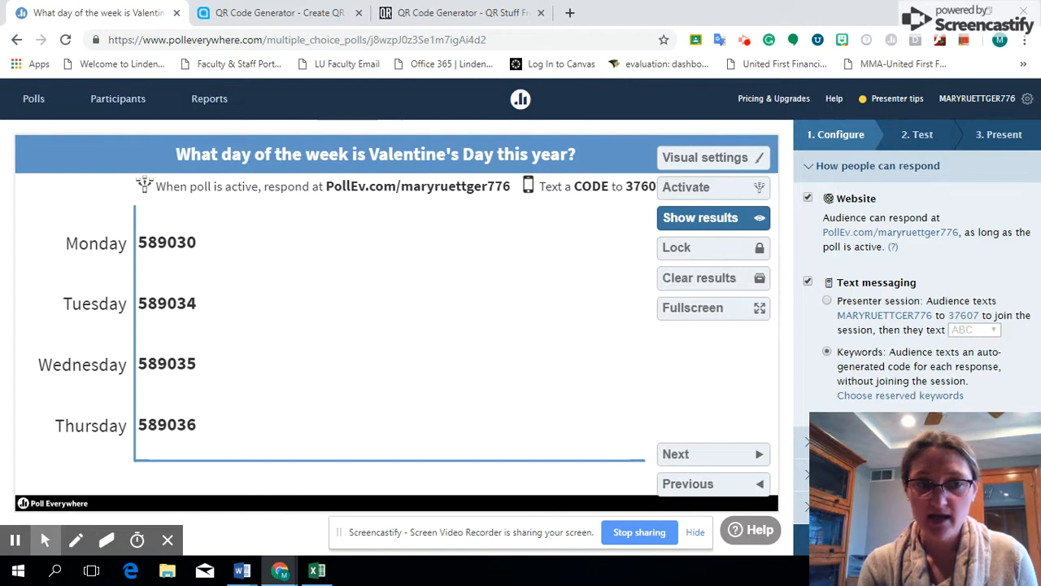
- Set text messaging to Keywords and look through the Schedule lock/unlock times options
{"action": "left_click", "coordinate": [891, 198]}
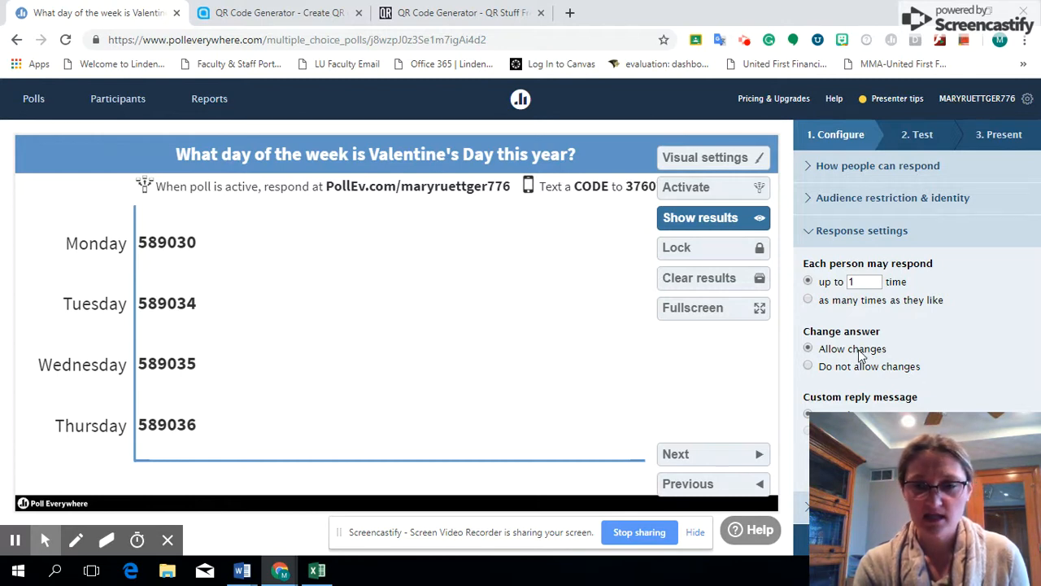
{"action": "mouse_move", "coordinate": [872, 313]}
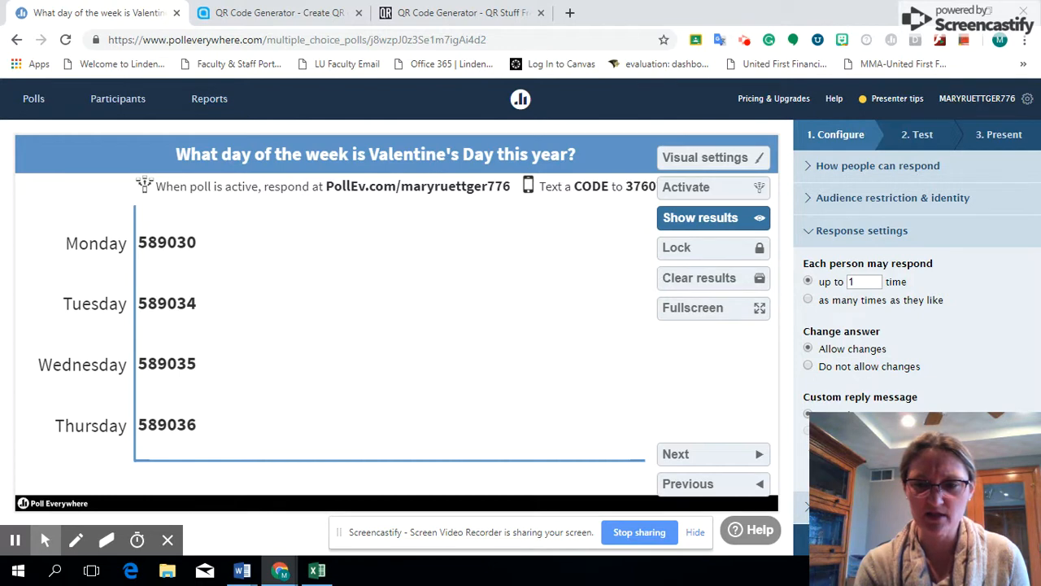
{"action": "left_click", "coordinate": [885, 283]}
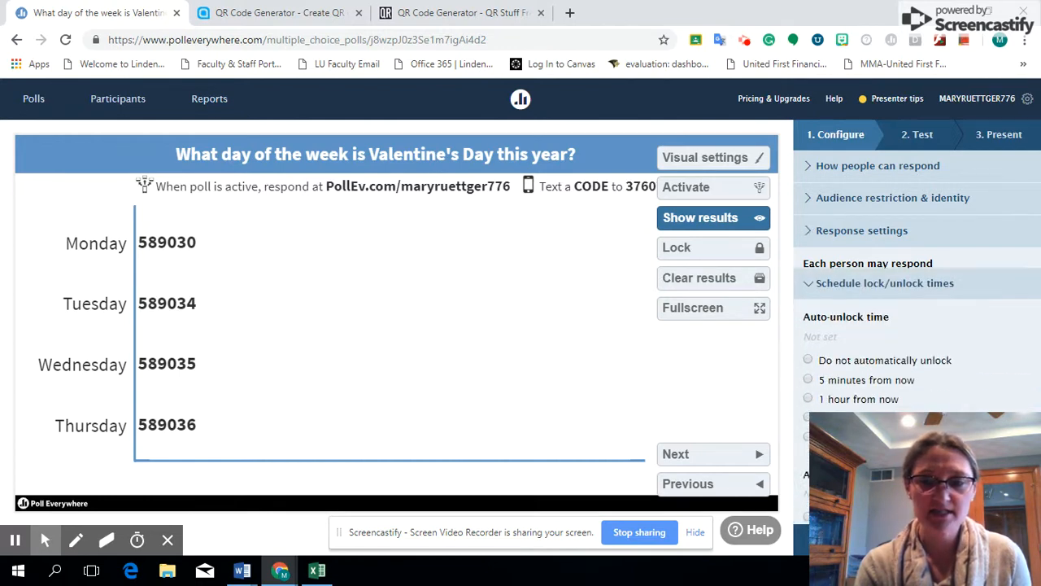
{"action": "scroll", "scroll_direction": "down", "scroll_amount": 3}
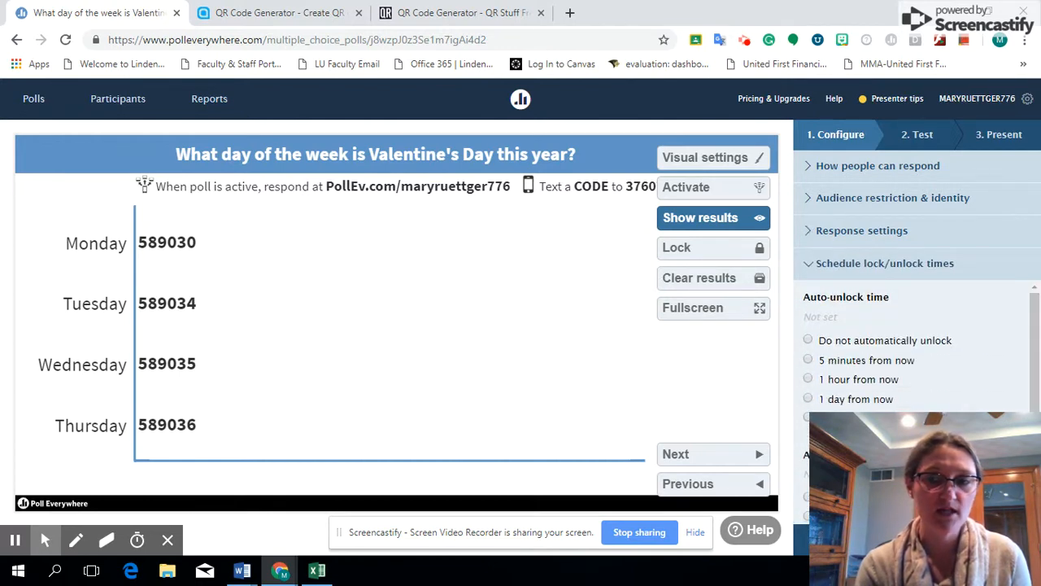
{"action": "scroll", "scroll_direction": "down", "scroll_amount": 3}
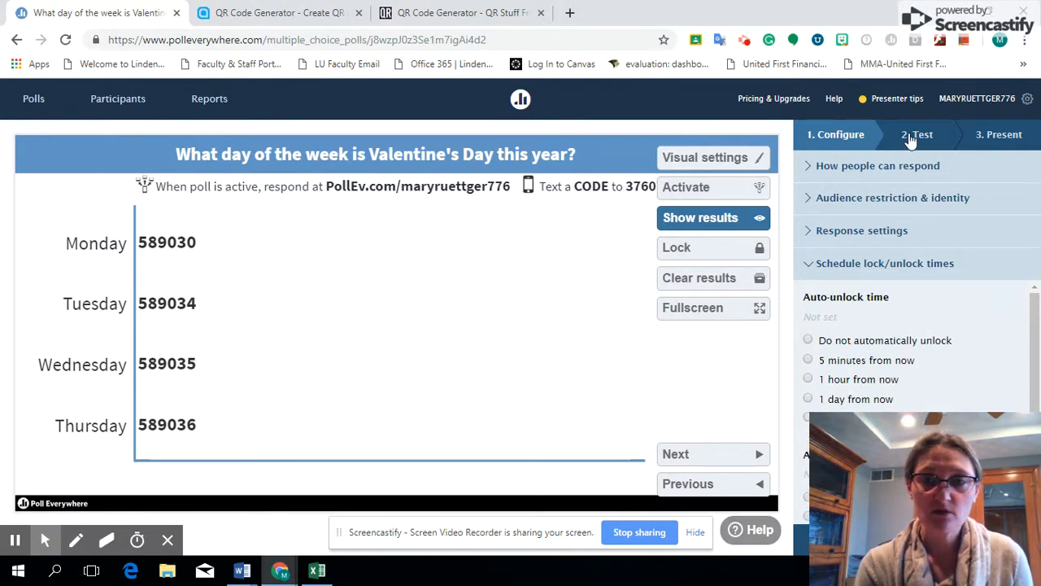
- In the Test step activate the poll, preview text-message responding, and go to the Present step
{"action": "left_click", "coordinate": [918, 134]}
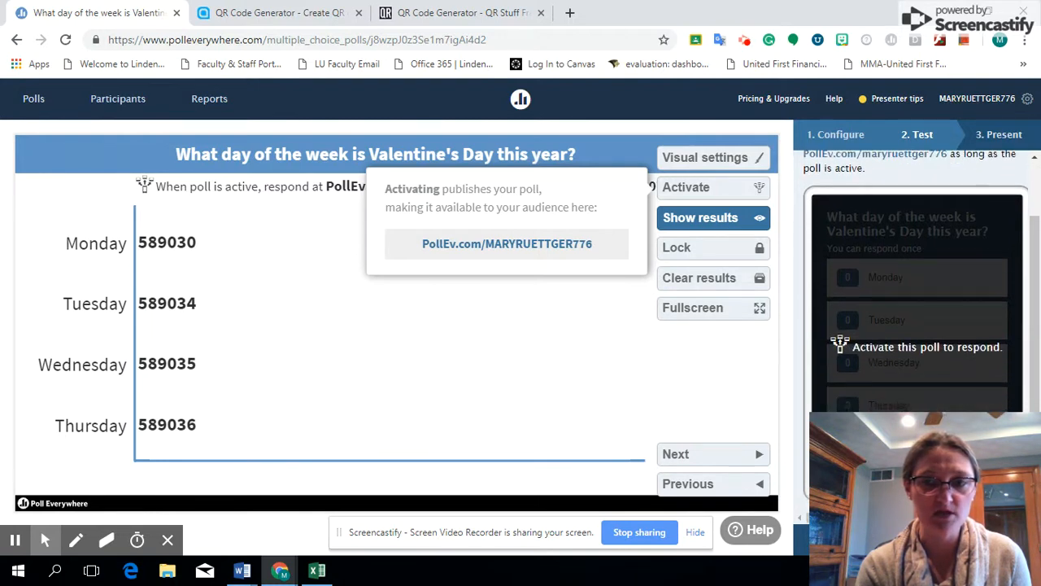
{"action": "mouse_move", "coordinate": [749, 373]}
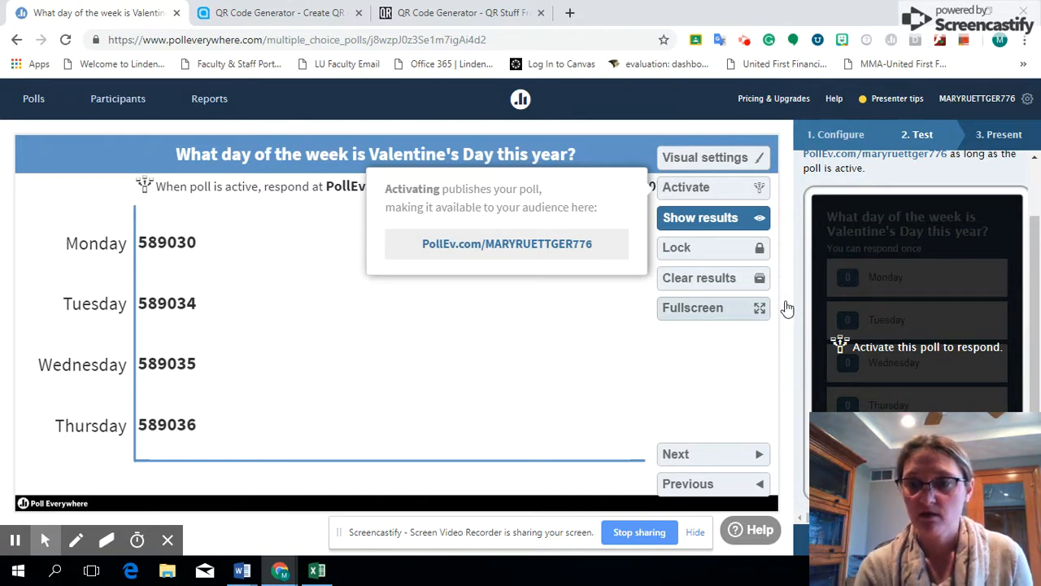
{"action": "mouse_move", "coordinate": [693, 187]}
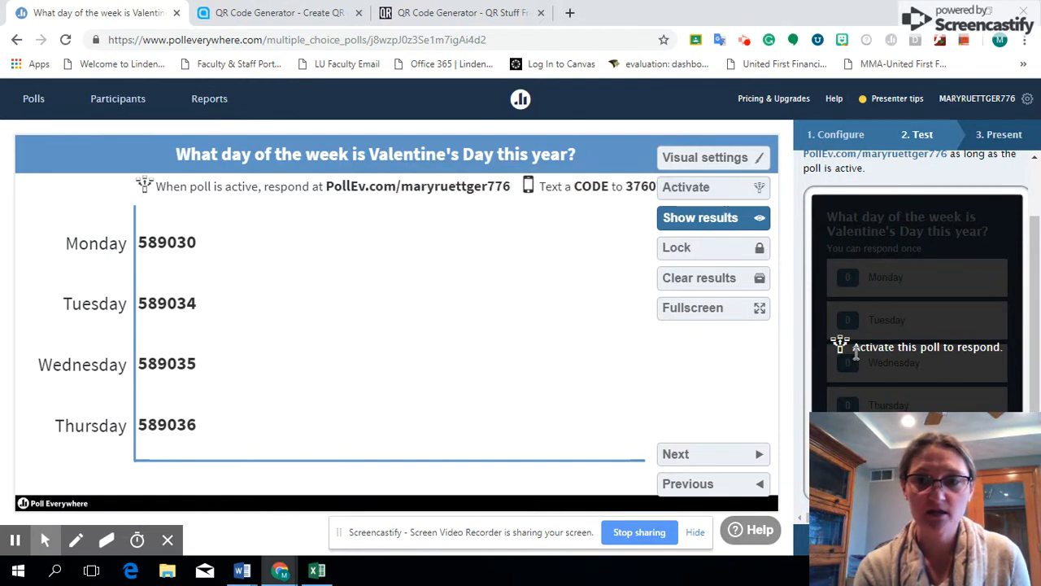
{"action": "left_click", "coordinate": [687, 187]}
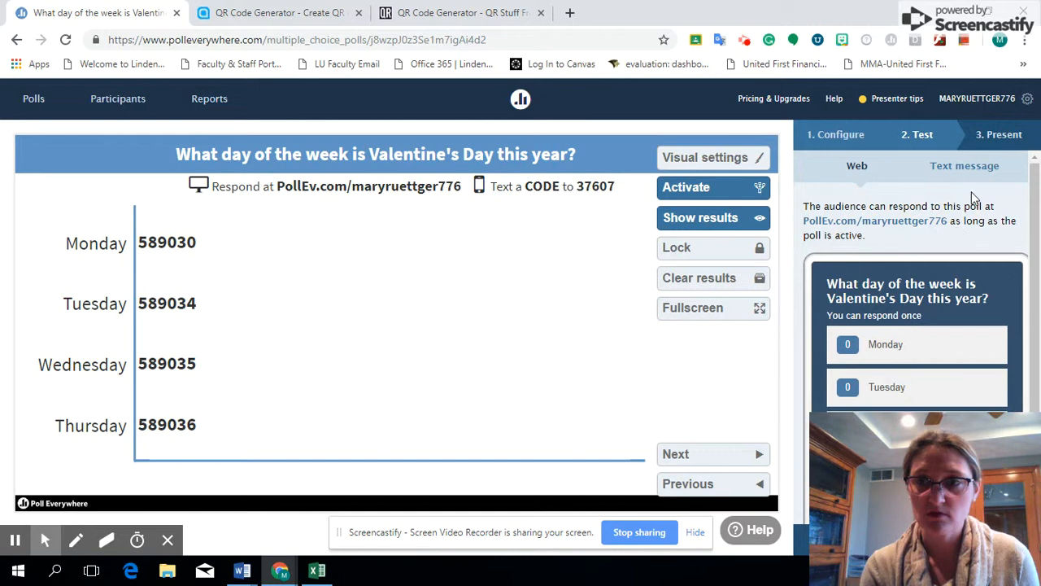
{"action": "left_click", "coordinate": [964, 166]}
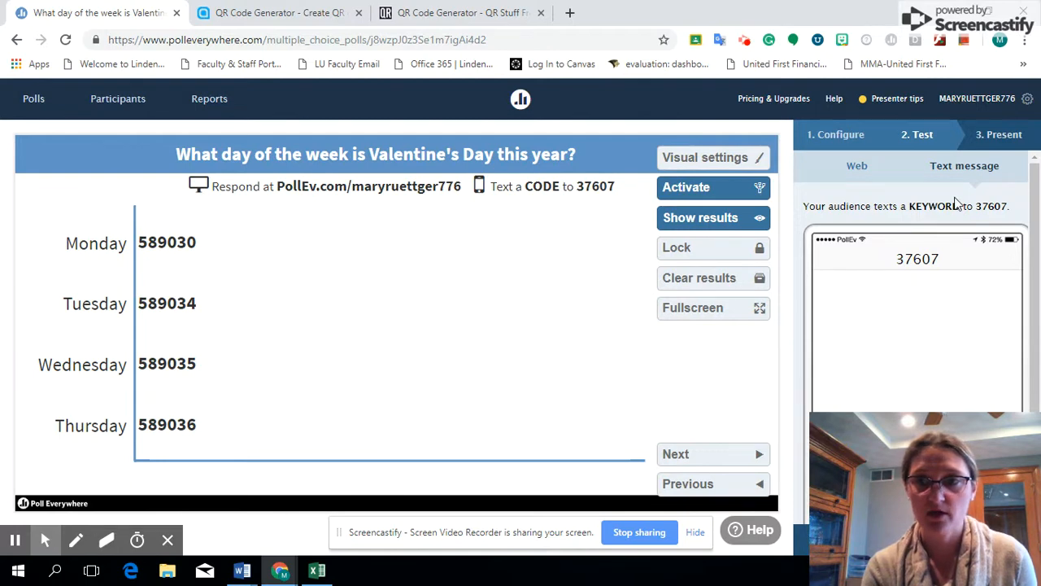
{"action": "left_click", "coordinate": [1000, 134]}
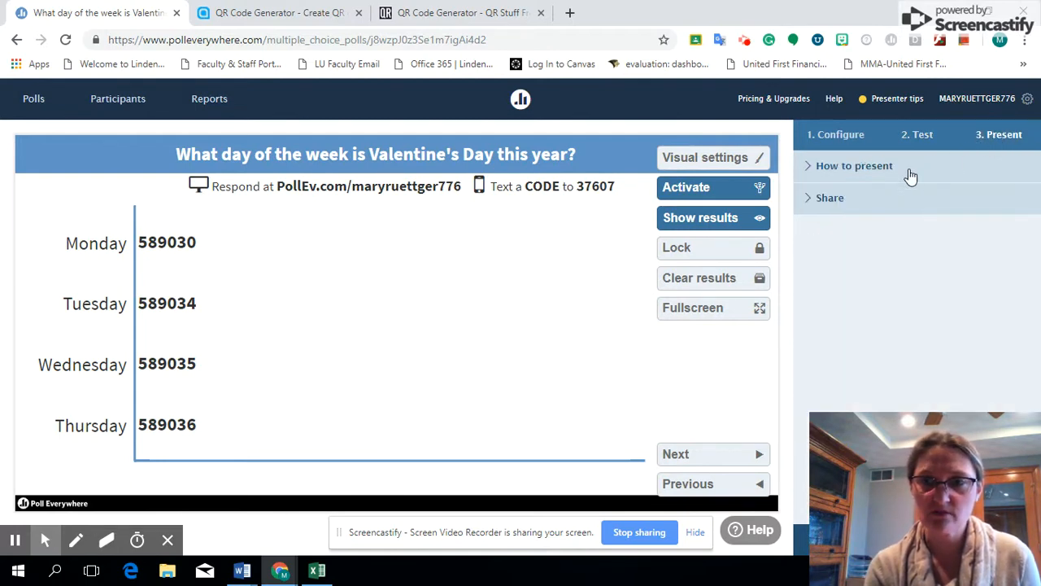
- Expand 'How to present' in the Present panel
{"action": "left_click", "coordinate": [854, 166]}
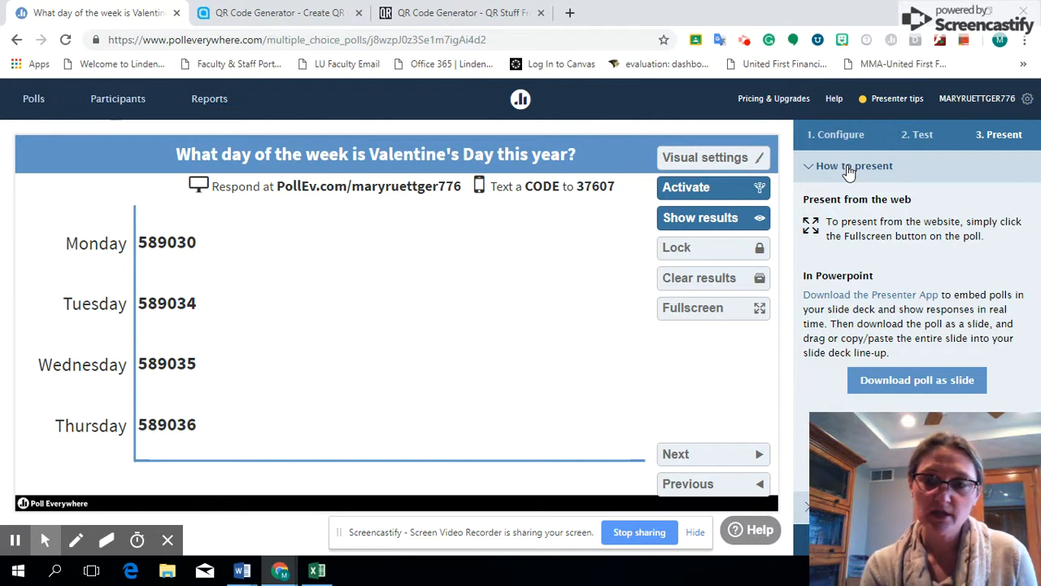
{"action": "mouse_move", "coordinate": [927, 257]}
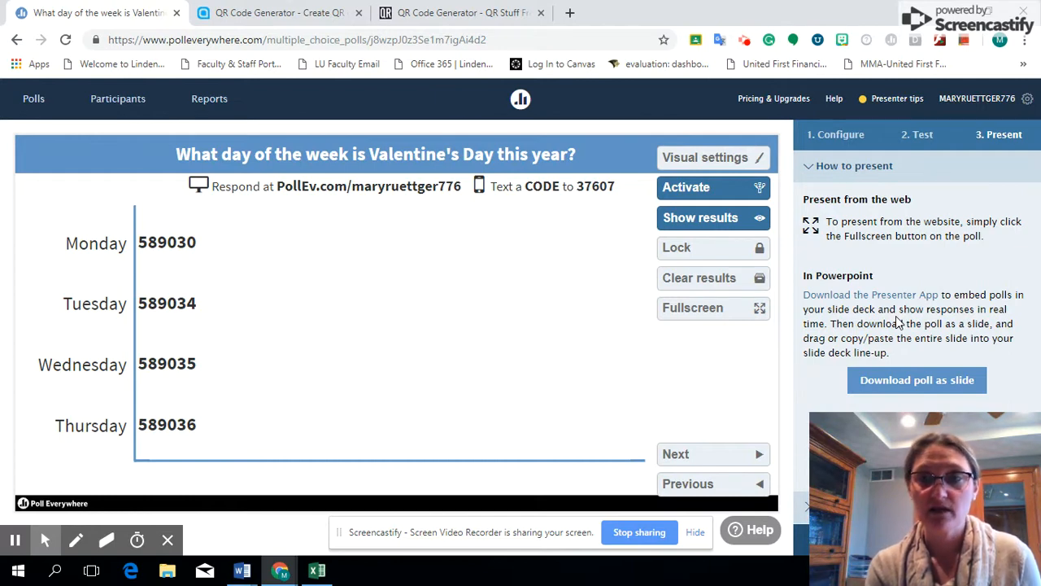
{"action": "mouse_move", "coordinate": [888, 362]}
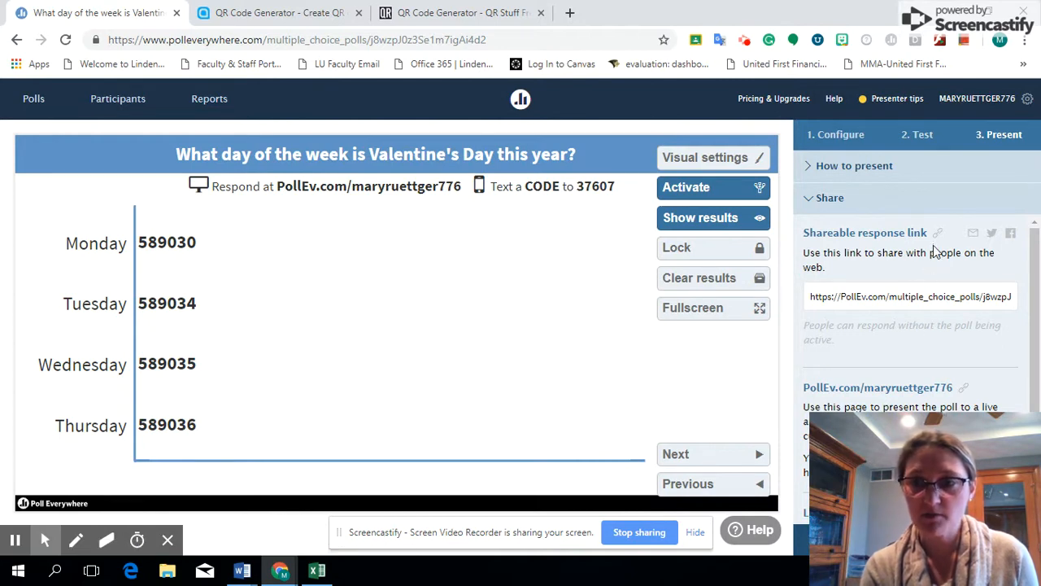
{"action": "mouse_move", "coordinate": [941, 241]}
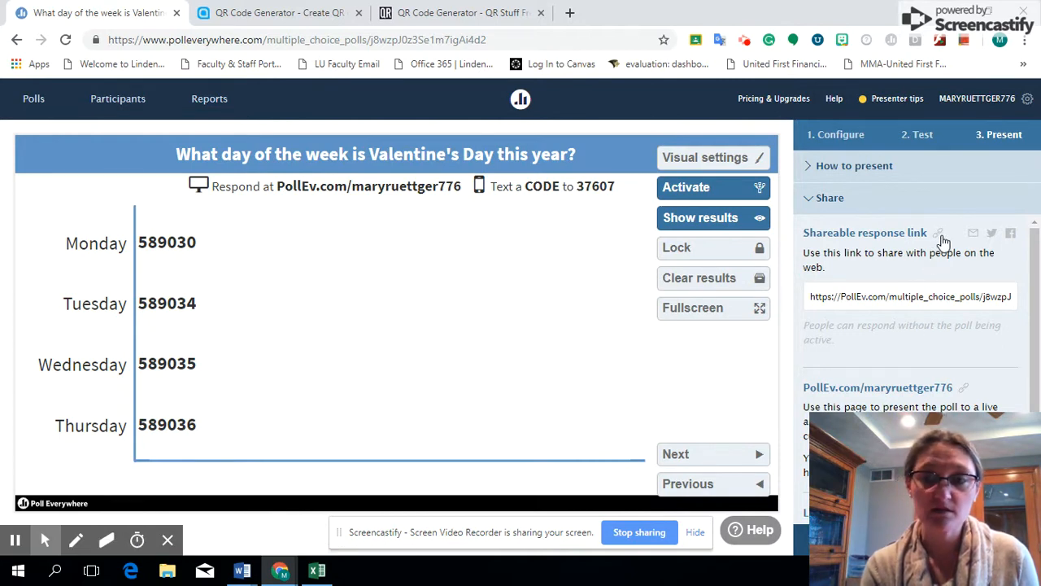
- Select the poll's shareable response link and move to the QR Code Generator page
{"action": "left_click", "coordinate": [973, 233]}
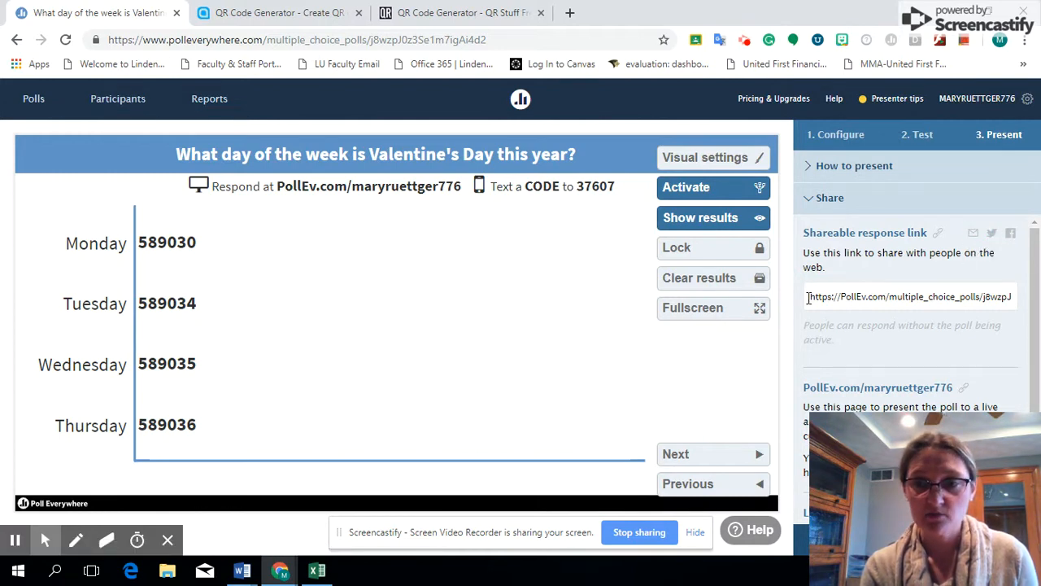
{"action": "left_click", "coordinate": [908, 296]}
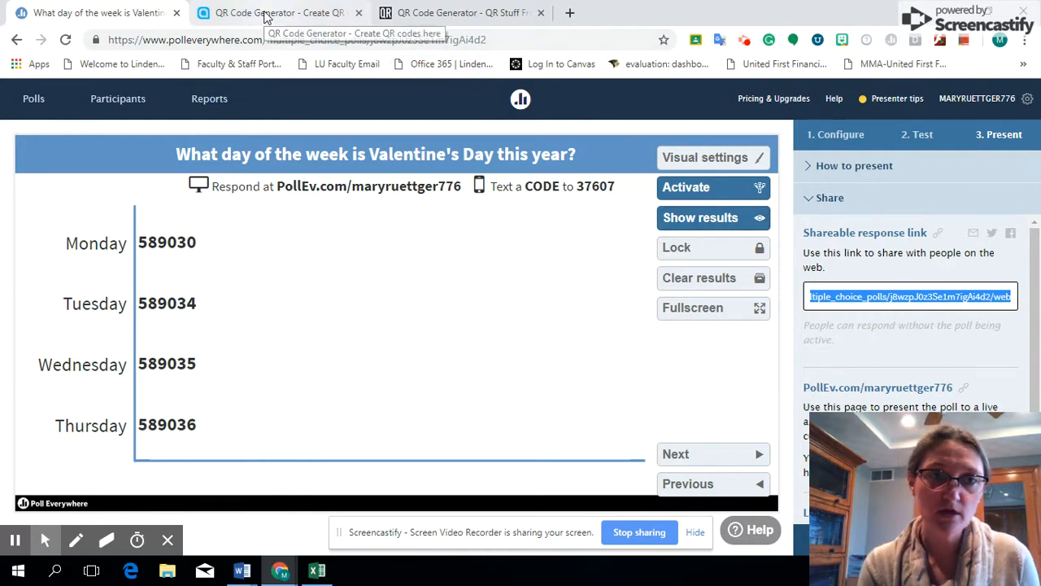
{"action": "left_click", "coordinate": [280, 13]}
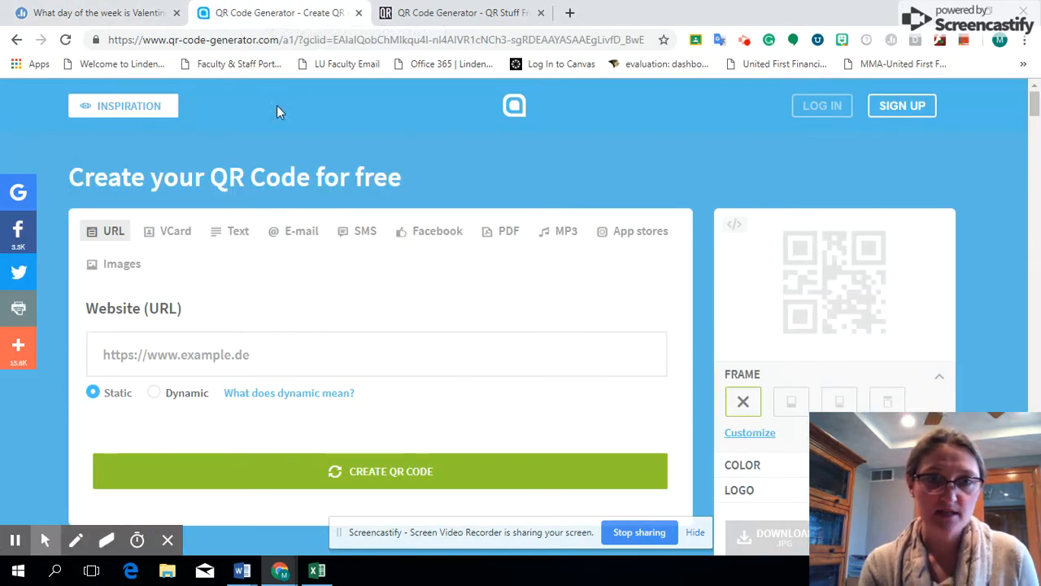
{"action": "left_click", "coordinate": [378, 354]}
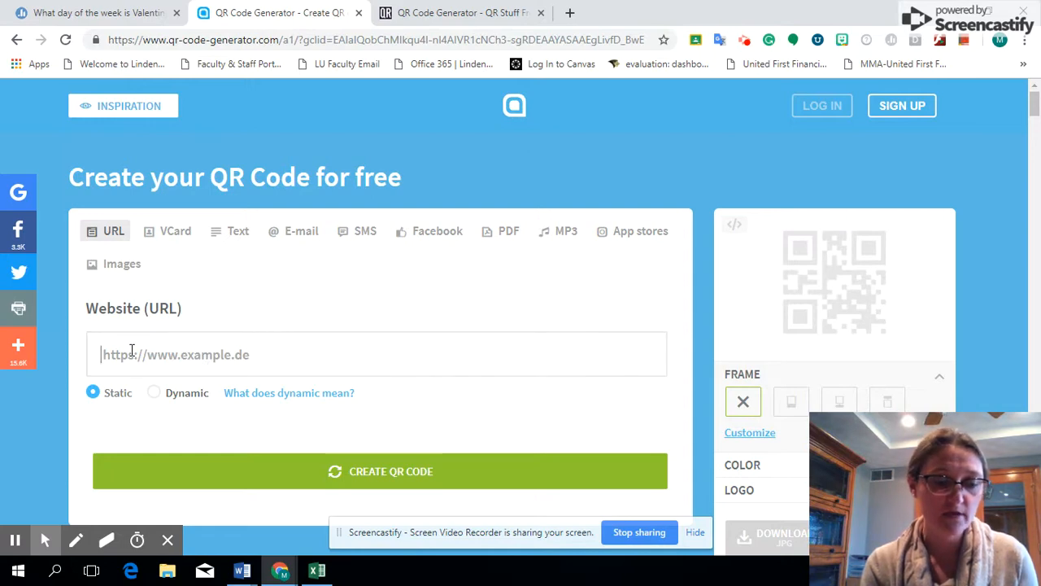
{"action": "type", "text": "https://PollEv.com/multiple_choice_polls/j8wzpJ0z3Se1m7igAi4d2/web"}
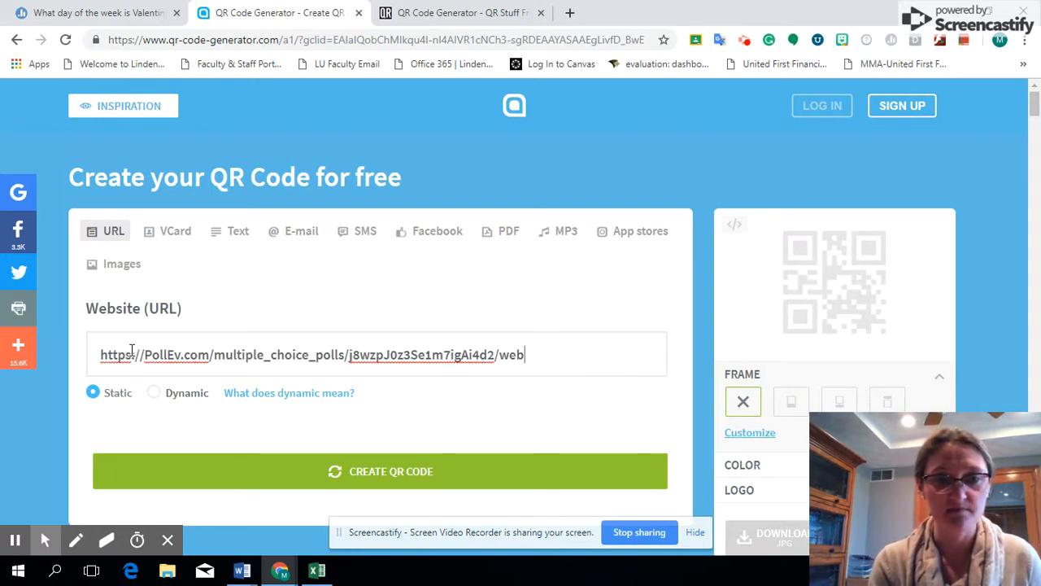
{"action": "scroll", "scroll_direction": "down", "scroll_amount": 3}
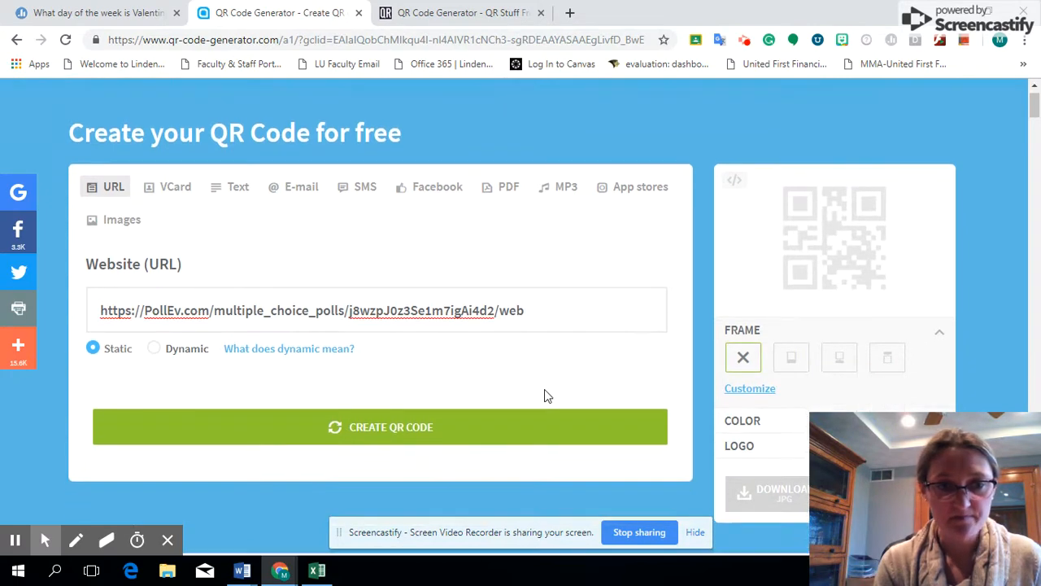
{"action": "scroll", "scroll_direction": "down", "scroll_amount": 3}
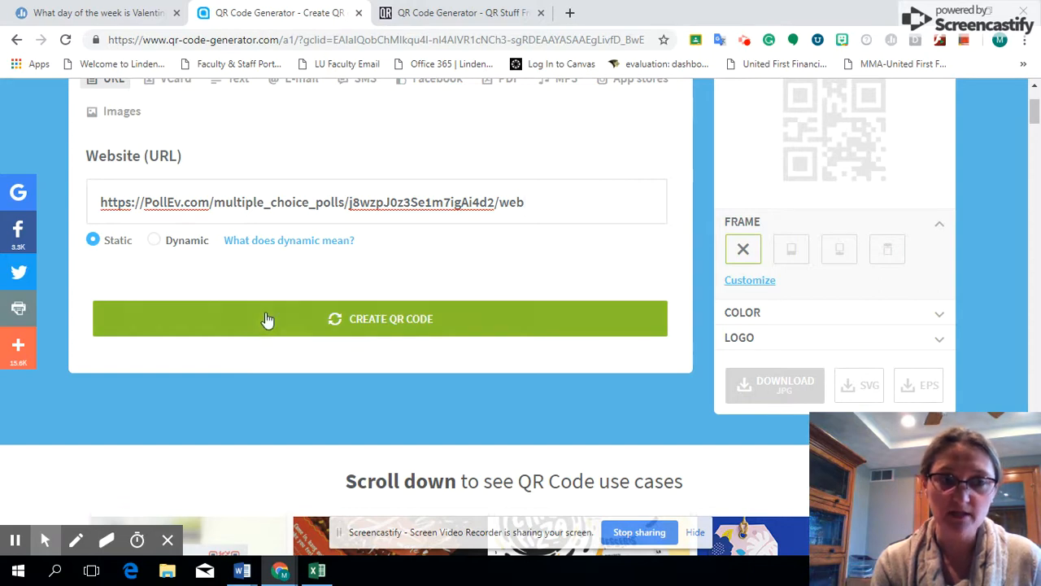
{"action": "left_click", "coordinate": [381, 317]}
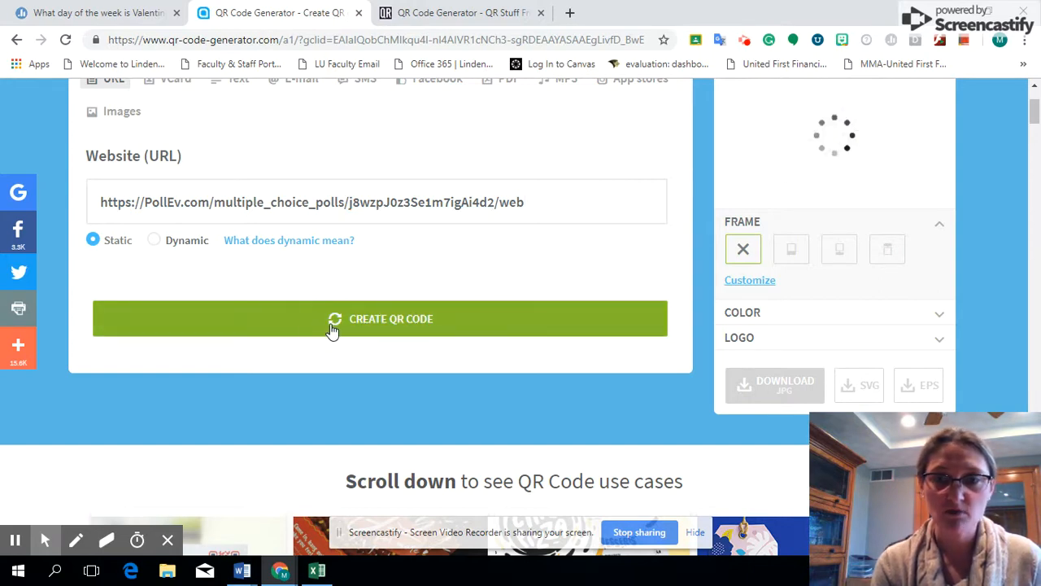
{"action": "left_click", "coordinate": [381, 317]}
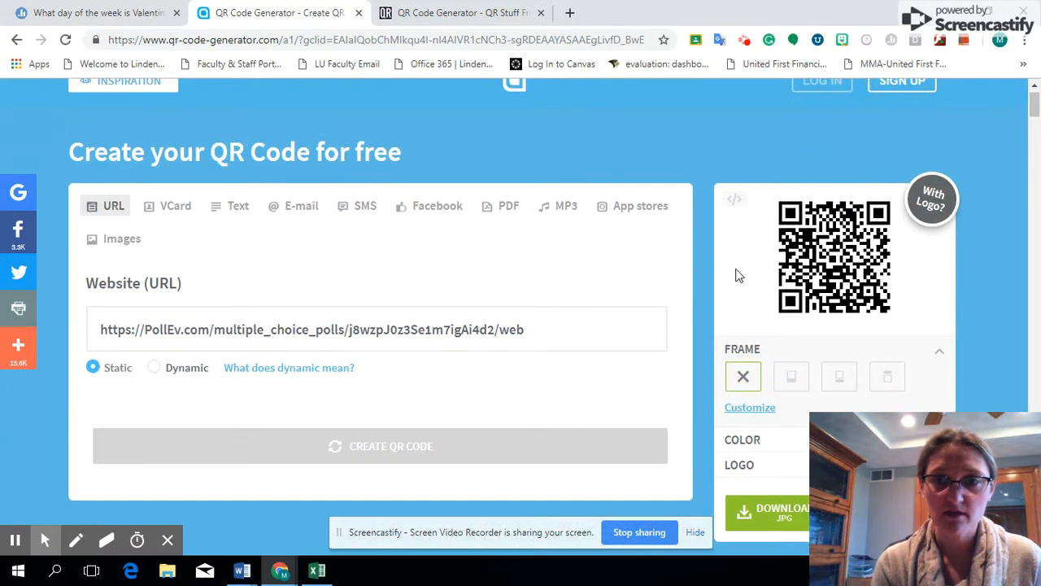
{"action": "mouse_move", "coordinate": [908, 285]}
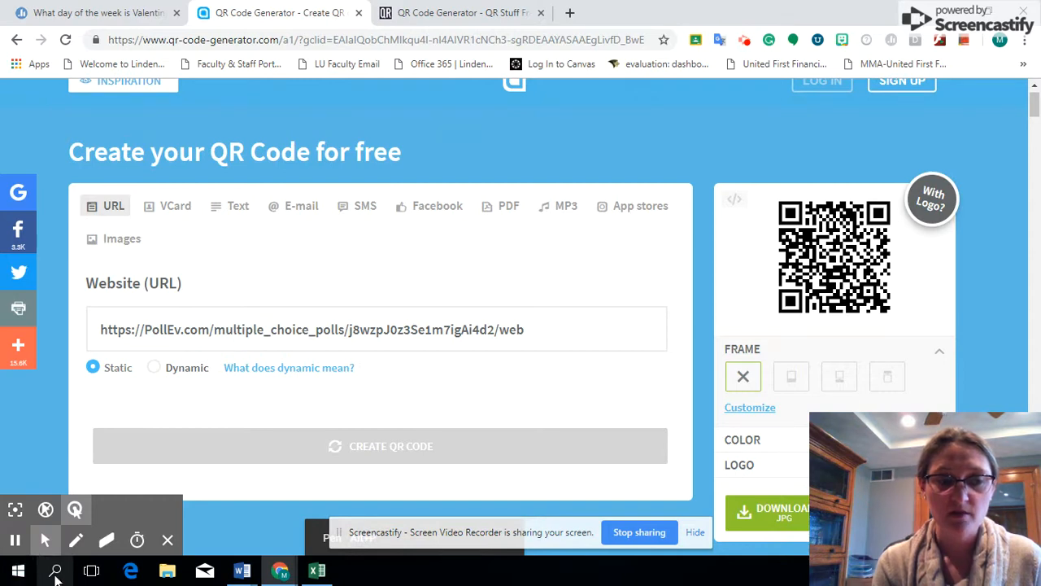
- Launch Snipping Tool and snip a rectangle around the generated QR code
{"action": "left_click", "coordinate": [55, 569]}
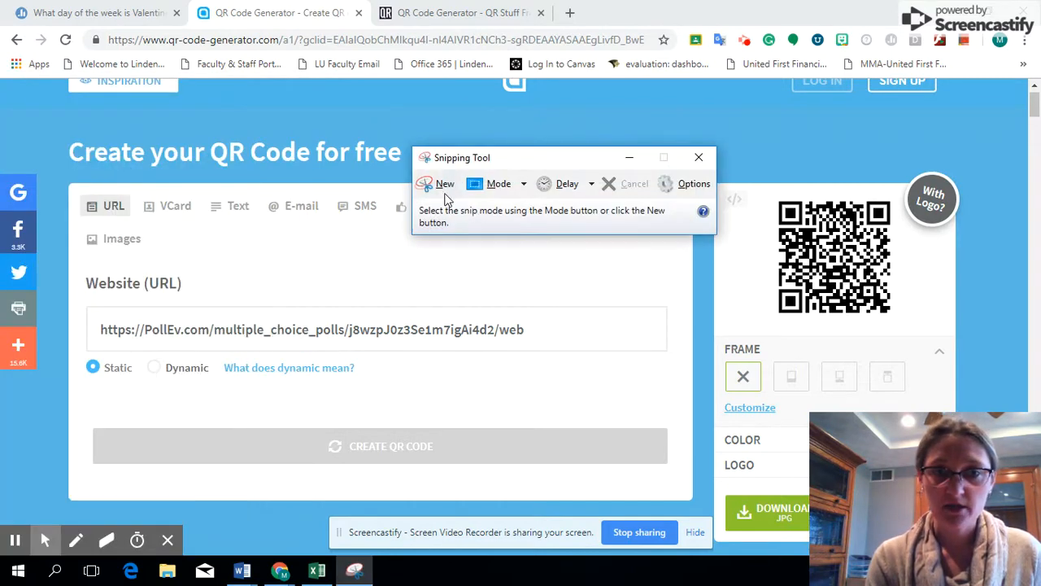
{"action": "left_click", "coordinate": [439, 182]}
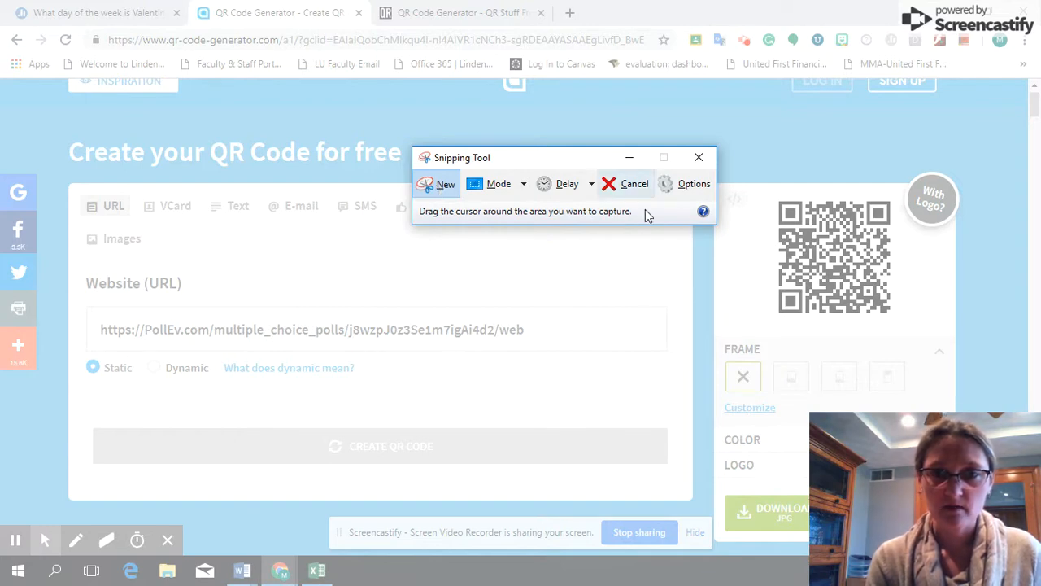
{"action": "mouse_move", "coordinate": [776, 204]}
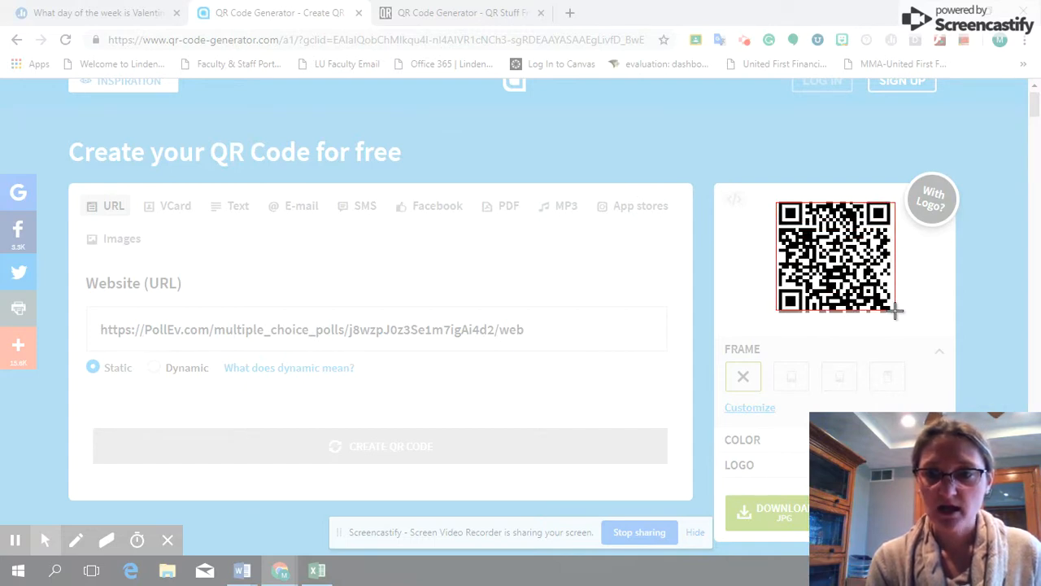
{"action": "left_click", "coordinate": [355, 570]}
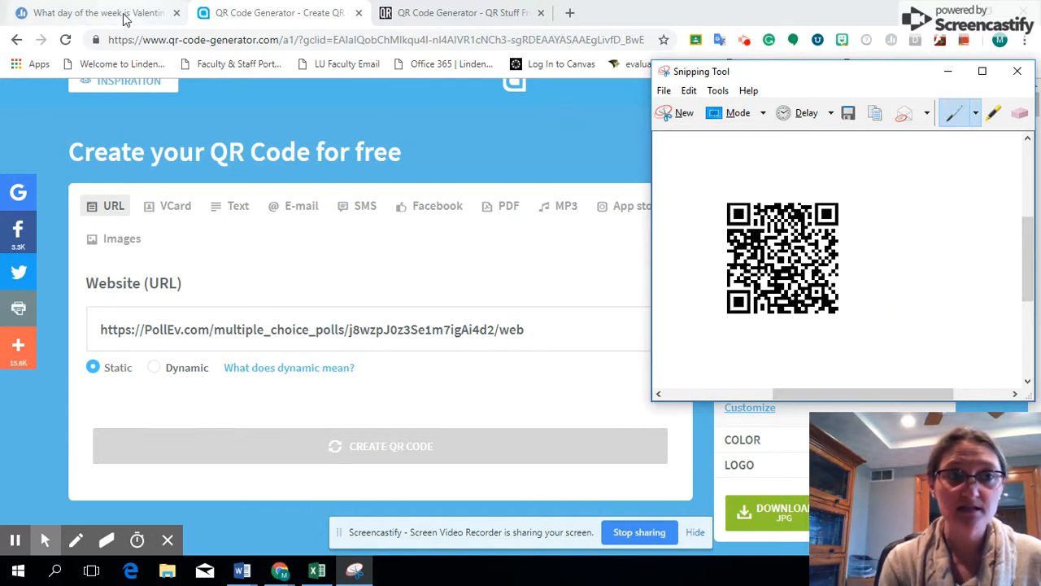
- Revisit the live poll, return to QR Code Generator and bring the Download JPG button into view
{"action": "left_click", "coordinate": [89, 13]}
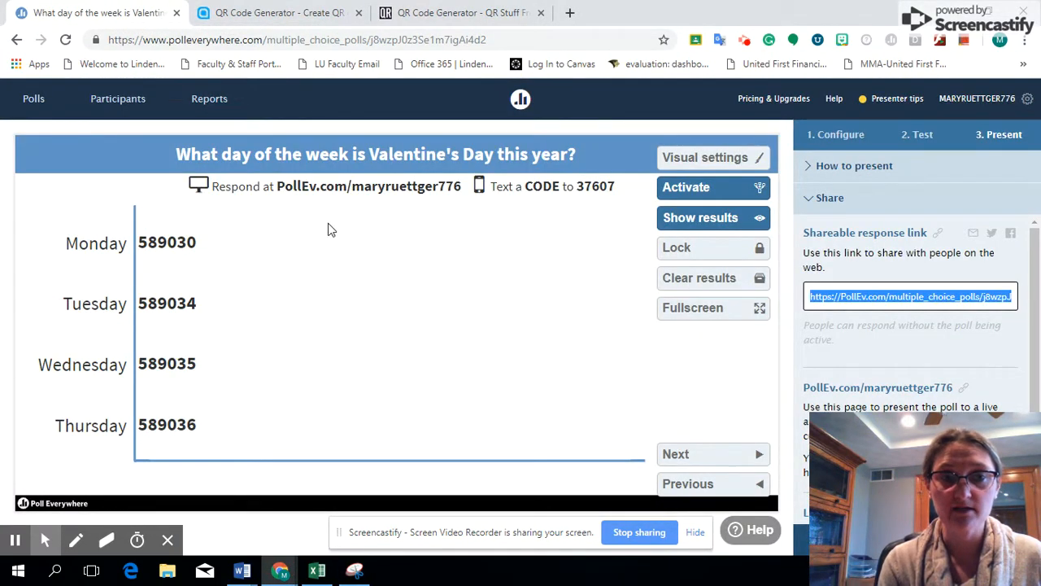
{"action": "mouse_move", "coordinate": [417, 208]}
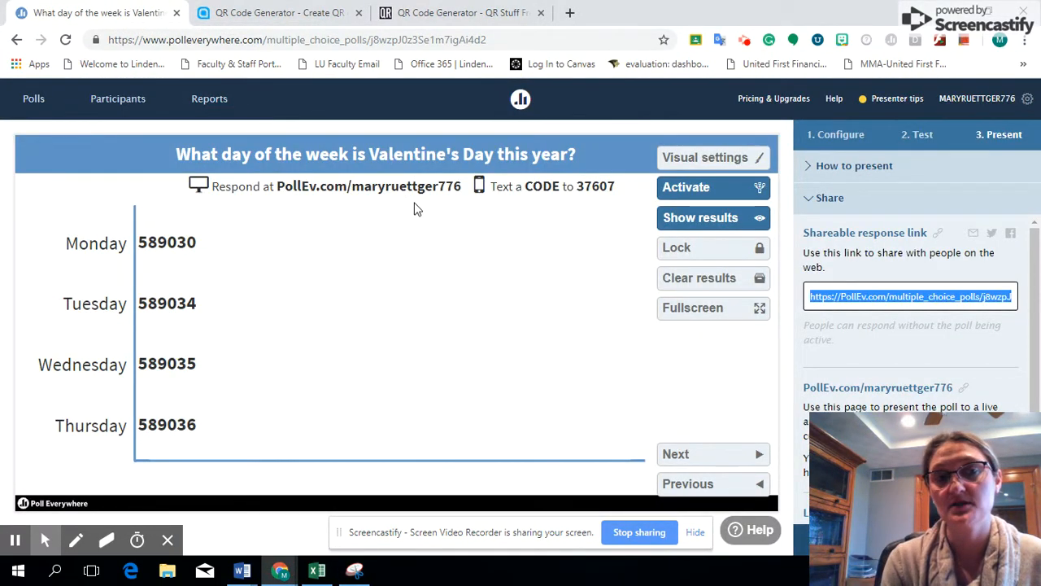
{"action": "mouse_move", "coordinate": [397, 202]}
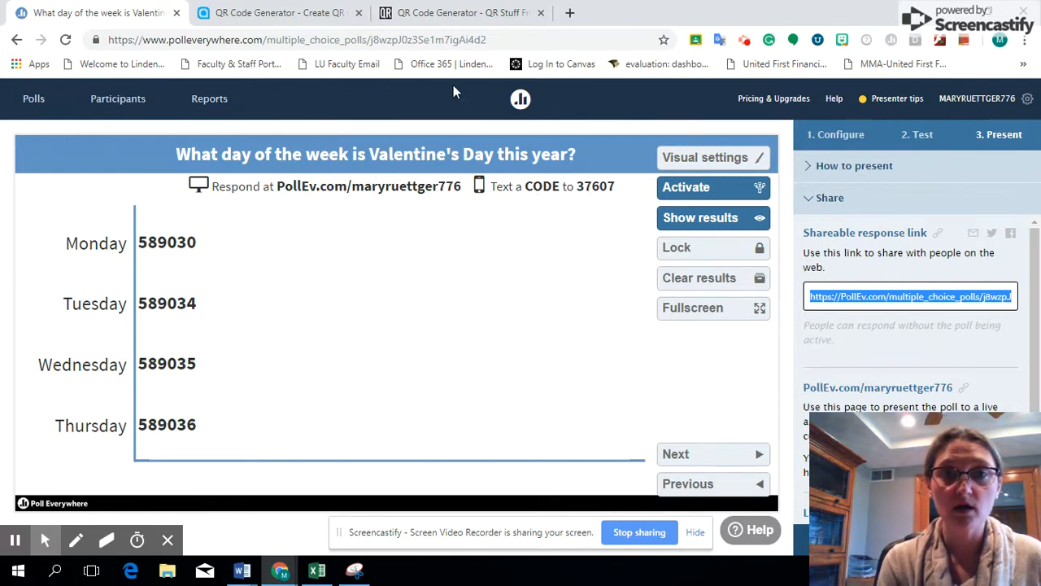
{"action": "left_click", "coordinate": [280, 13]}
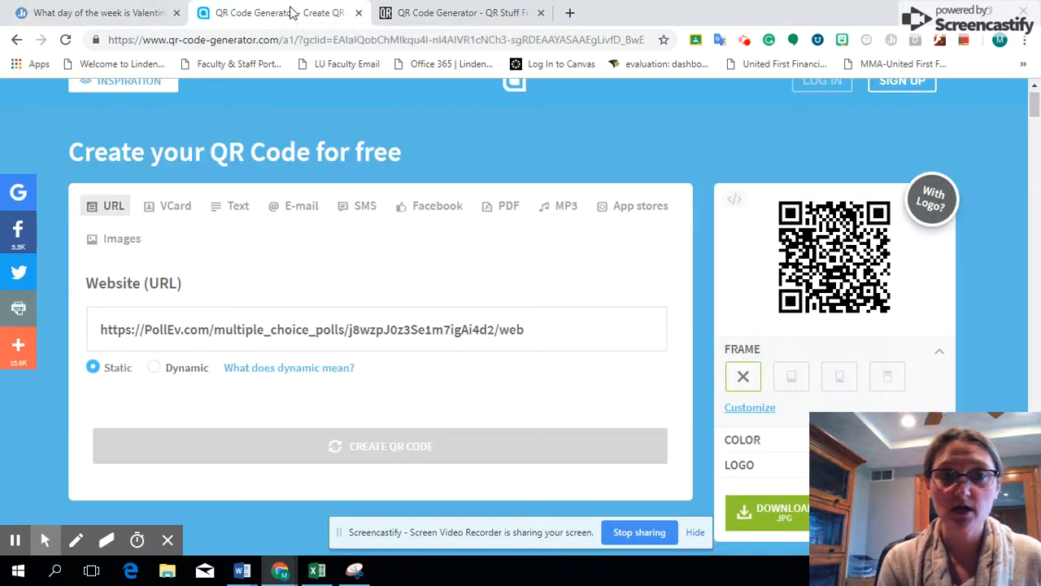
{"action": "mouse_move", "coordinate": [790, 305]}
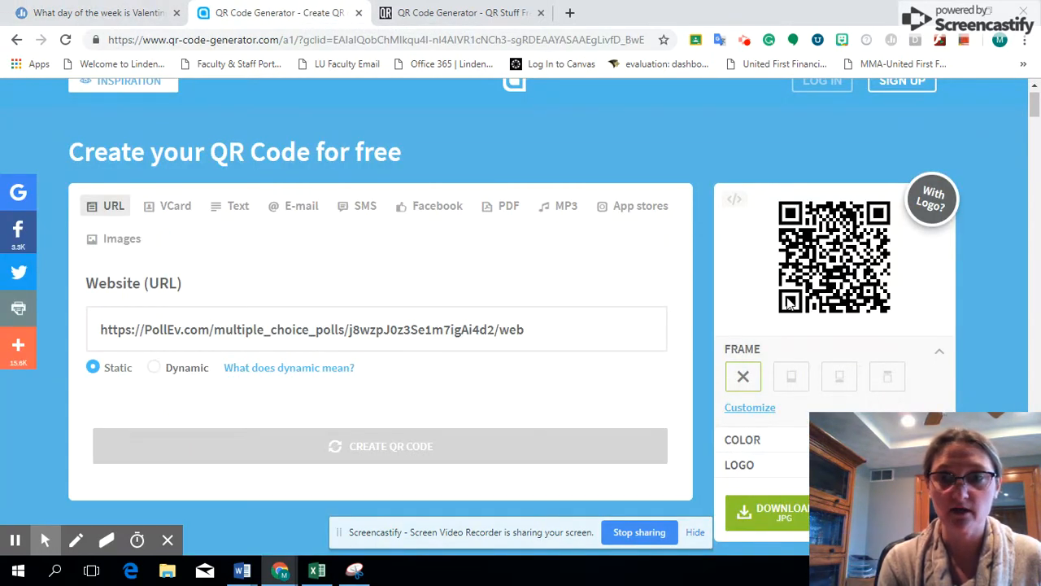
{"action": "mouse_move", "coordinate": [811, 317]}
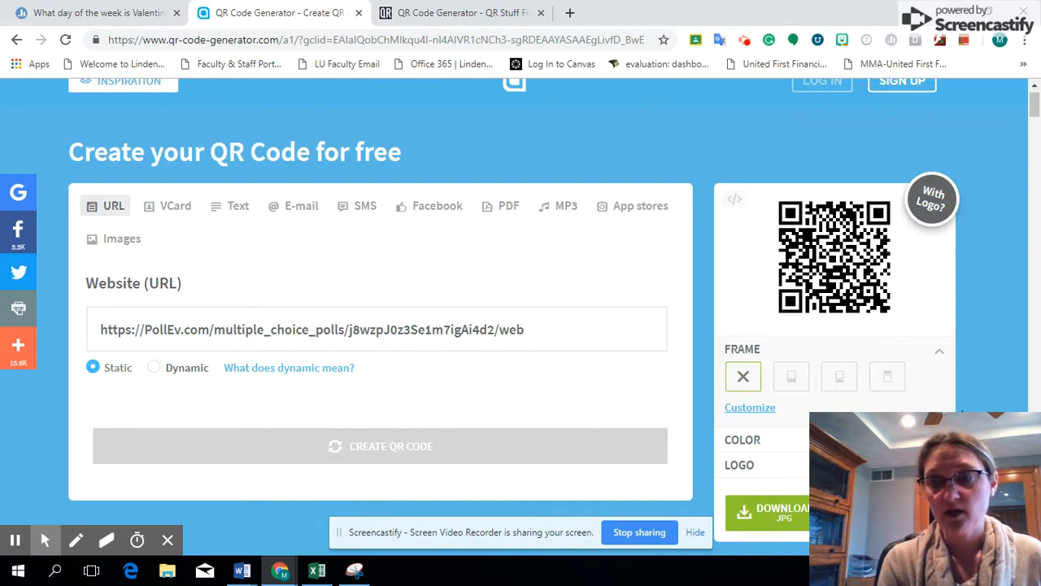
{"action": "scroll", "scroll_direction": "down", "scroll_amount": 3}
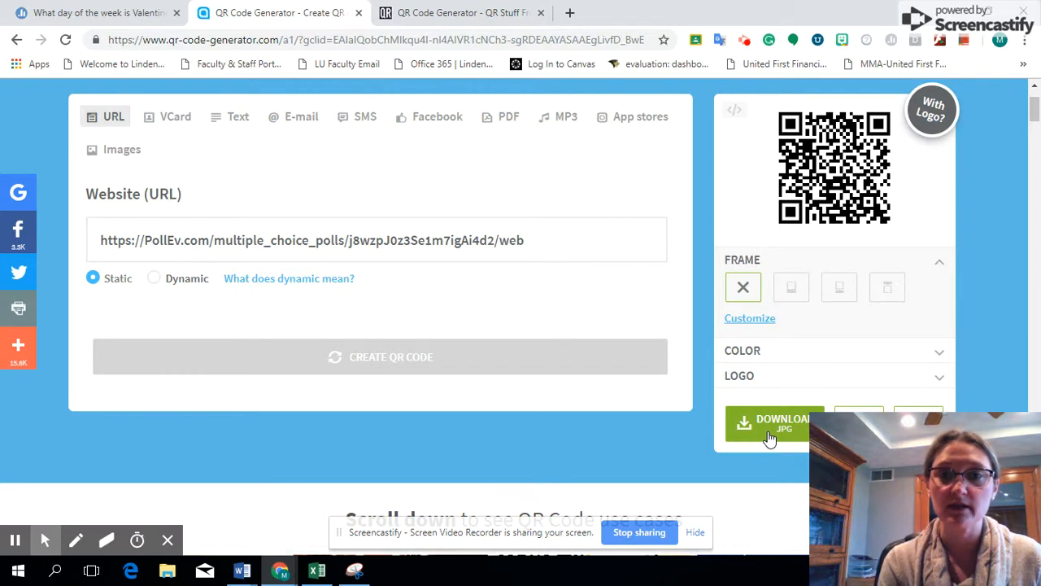
{"action": "mouse_move", "coordinate": [475, 104]}
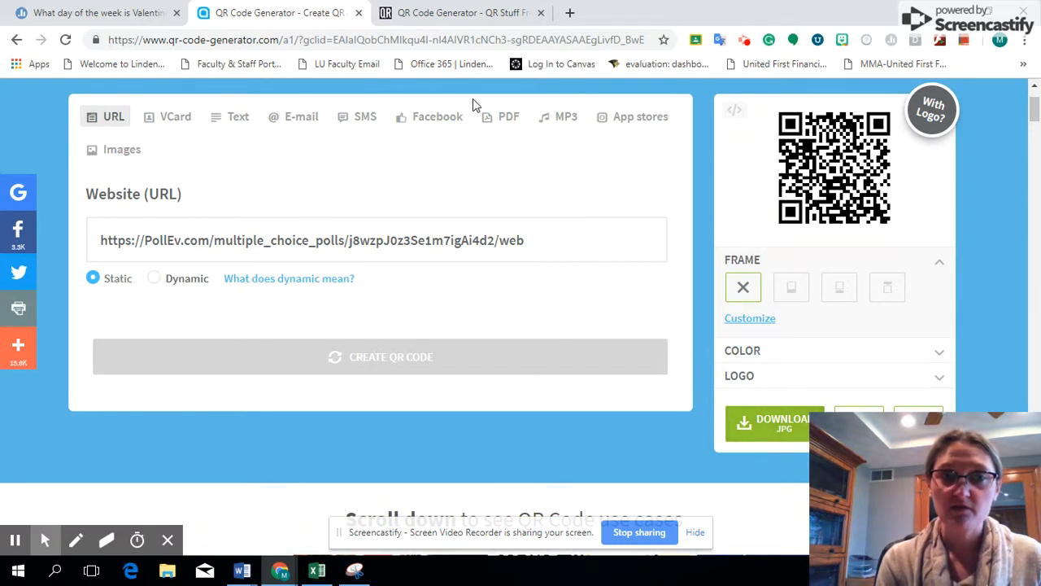
{"action": "mouse_move", "coordinate": [462, 301]}
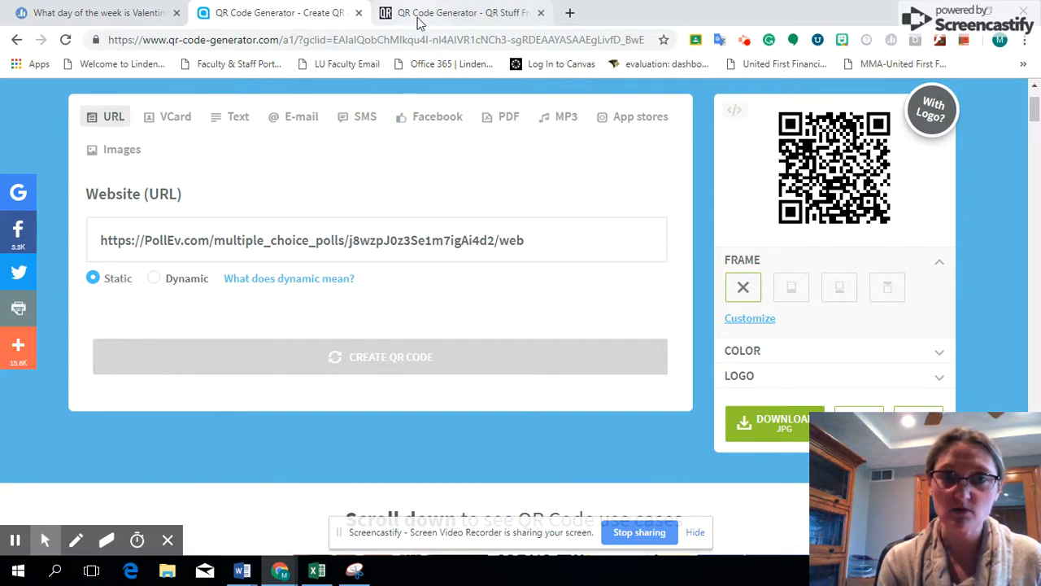
- Dismiss the QR Stuff ad as Not interested and review its generator form
{"action": "left_click", "coordinate": [456, 13]}
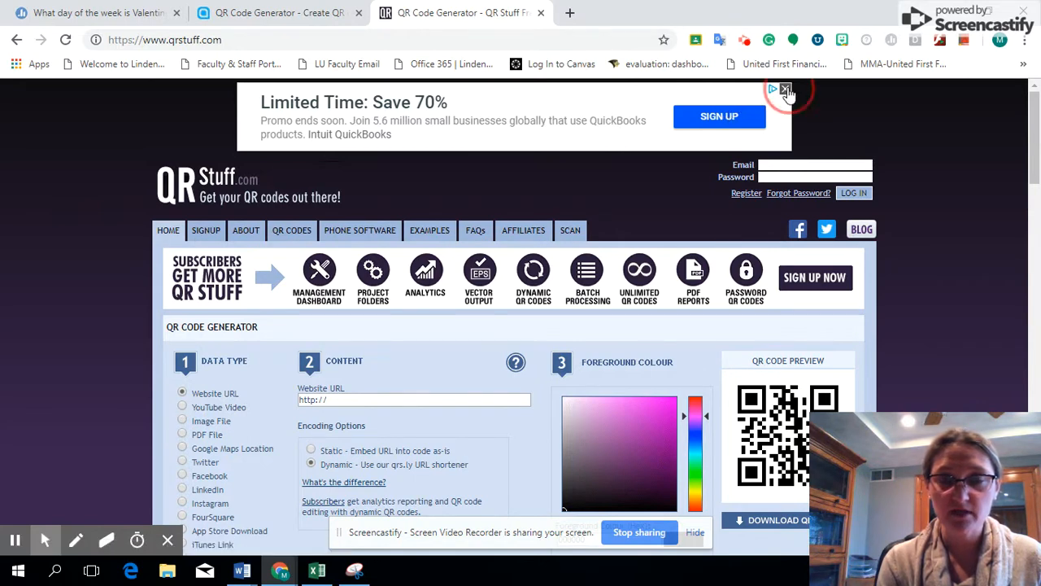
{"action": "left_click", "coordinate": [785, 89]}
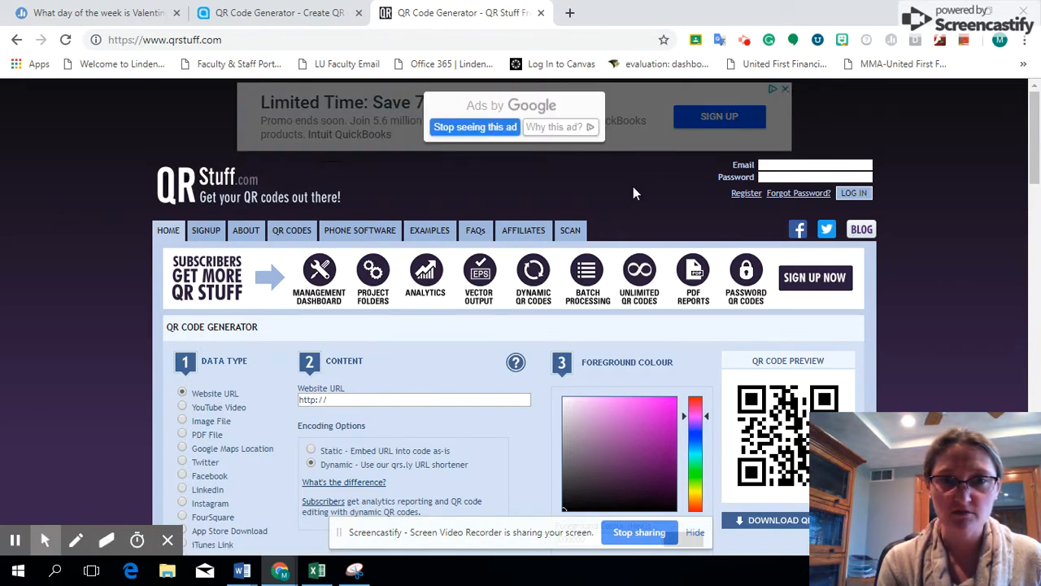
{"action": "mouse_move", "coordinate": [452, 128]}
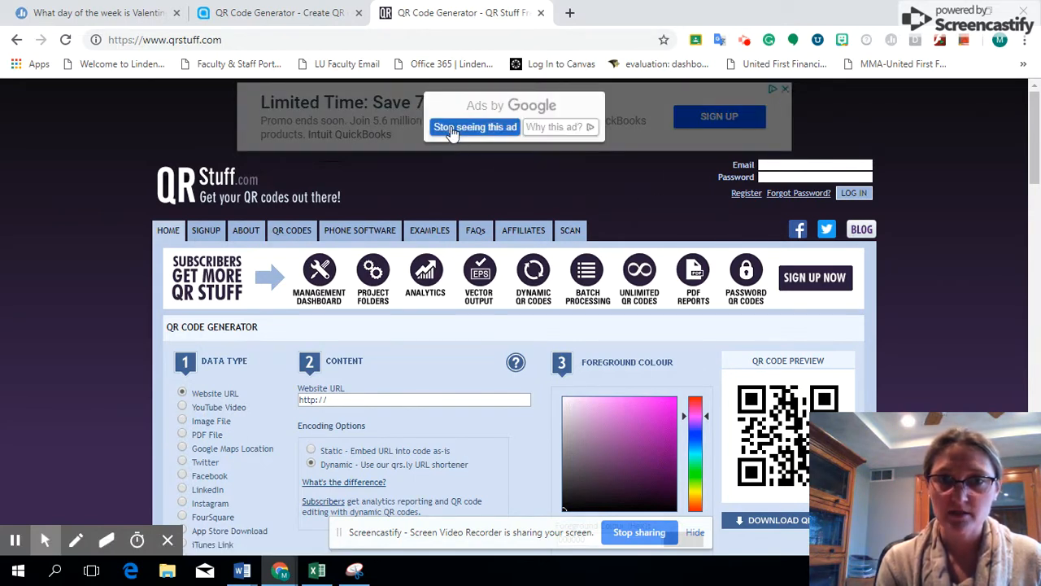
{"action": "left_click", "coordinate": [475, 127]}
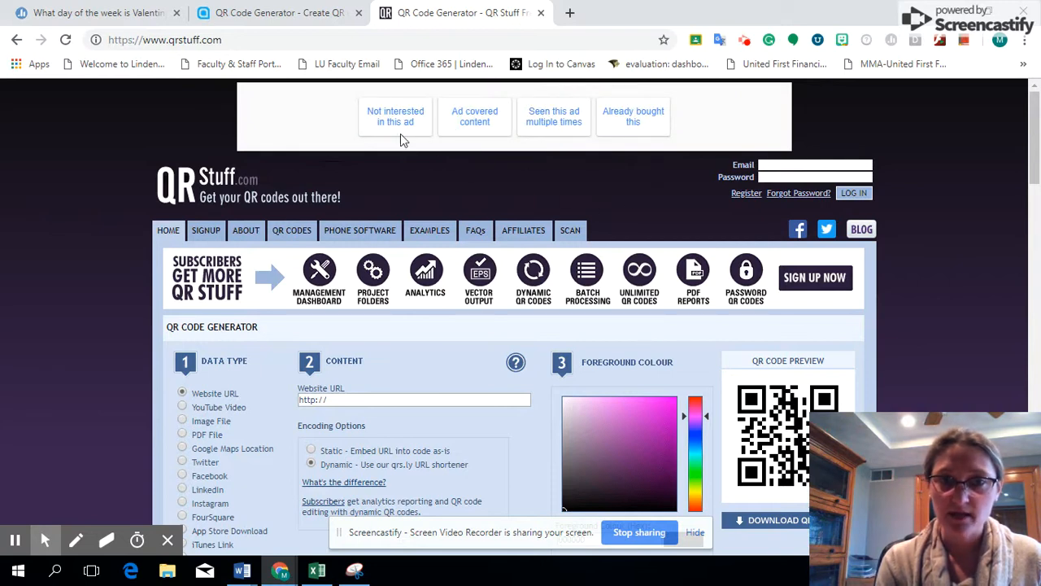
{"action": "left_click", "coordinate": [395, 117]}
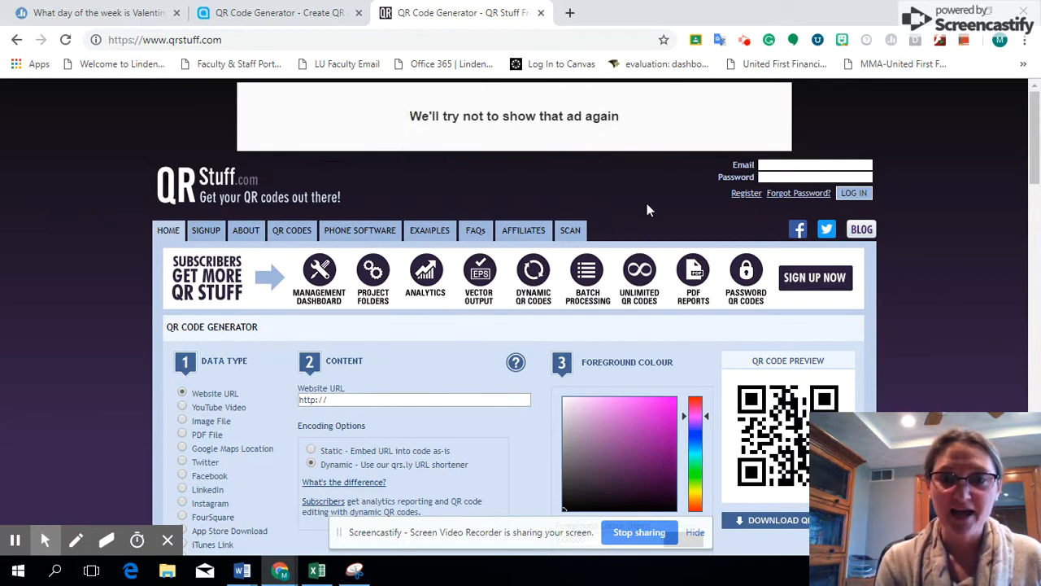
{"action": "scroll", "scroll_direction": "down", "scroll_amount": 3}
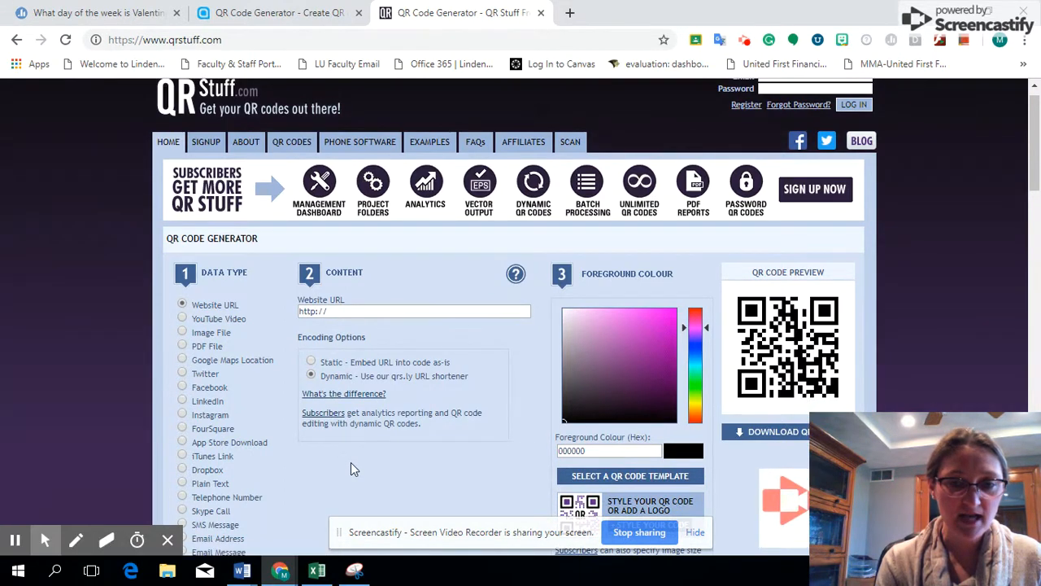
{"action": "scroll", "scroll_direction": "down", "scroll_amount": 3}
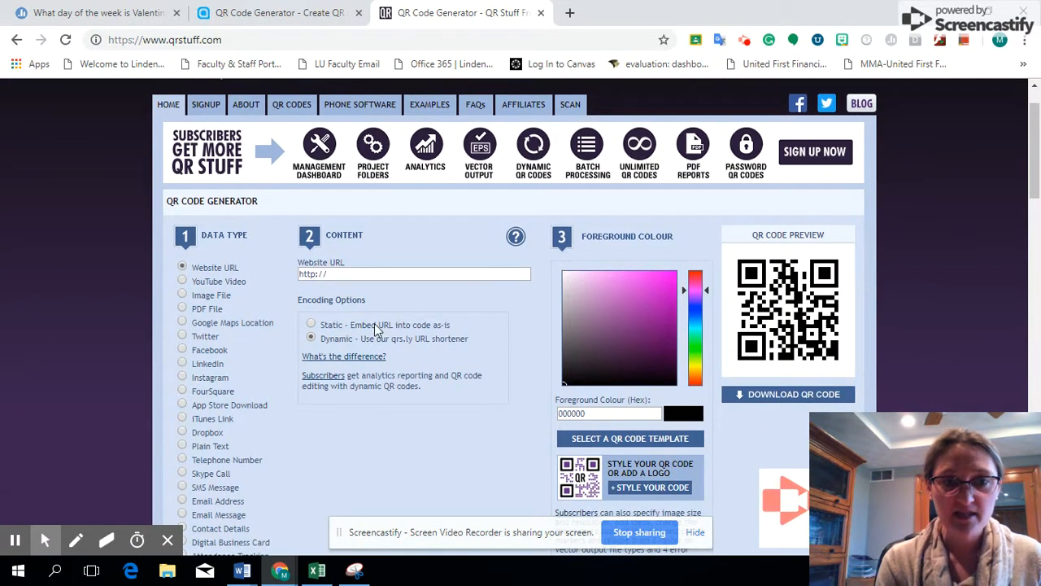
- Select the whole poll link back in the first QR generator for copying
{"action": "left_click", "coordinate": [413, 273]}
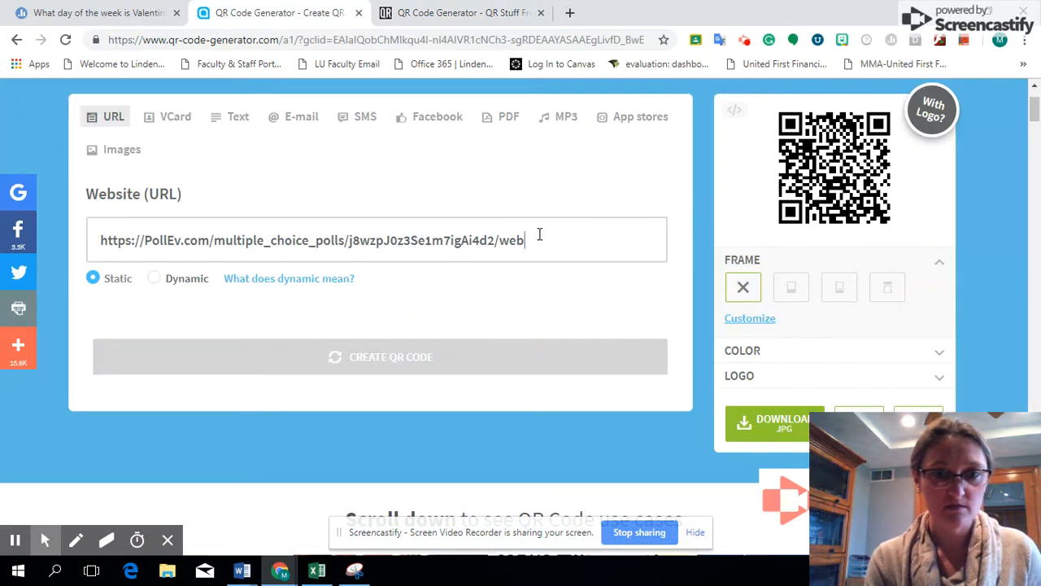
{"action": "triple_click", "coordinate": [325, 241]}
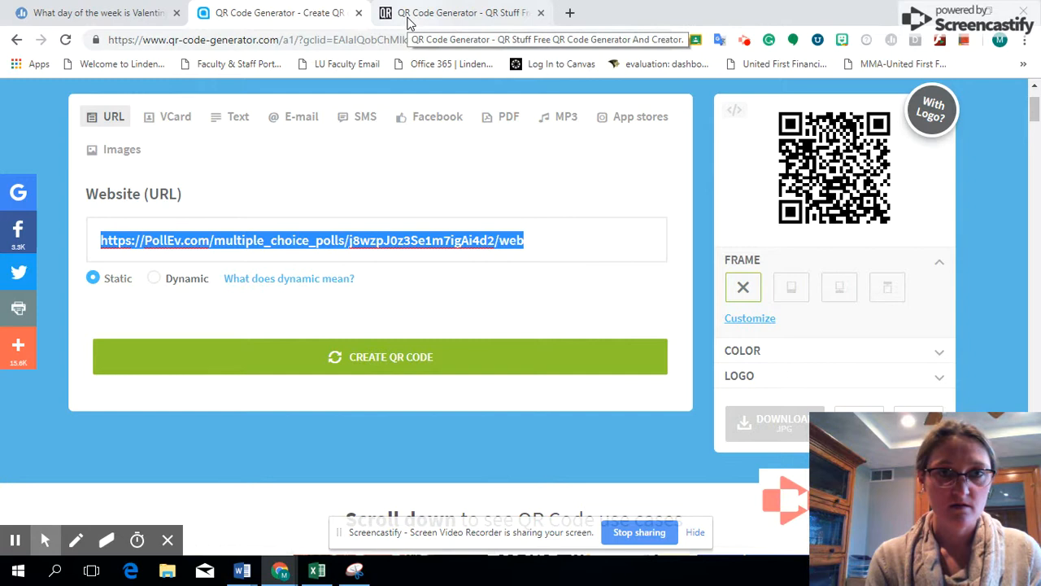
- Paste the poll link into QR Stuff's Website URL, download the QR code and decline the subscription offer
{"action": "left_click", "coordinate": [462, 13]}
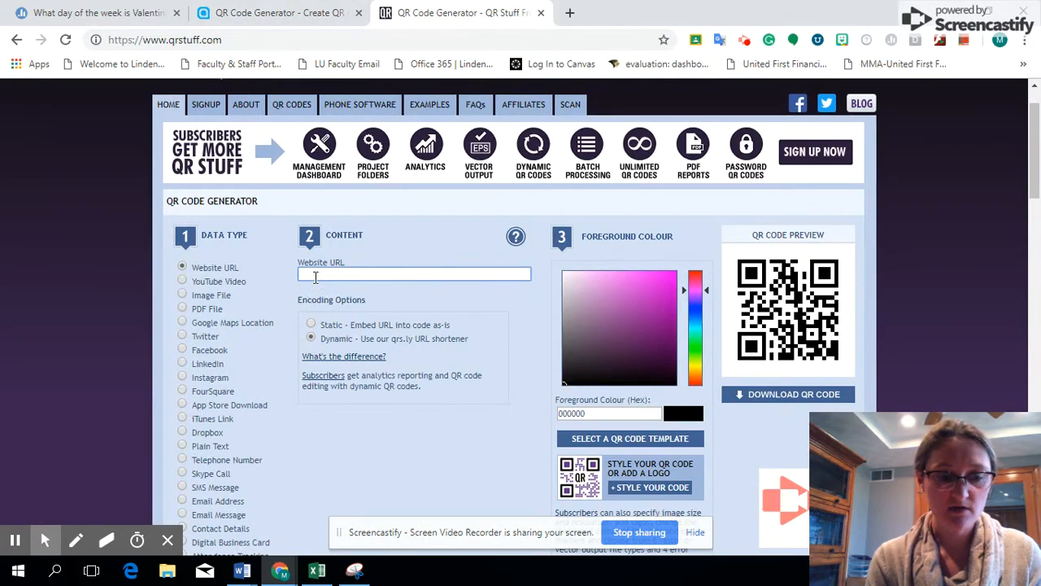
{"action": "type", "text": "Ev.com/multiple_choice_polls/i8wzpJ0z3Se1m7jgAi4d2/web"}
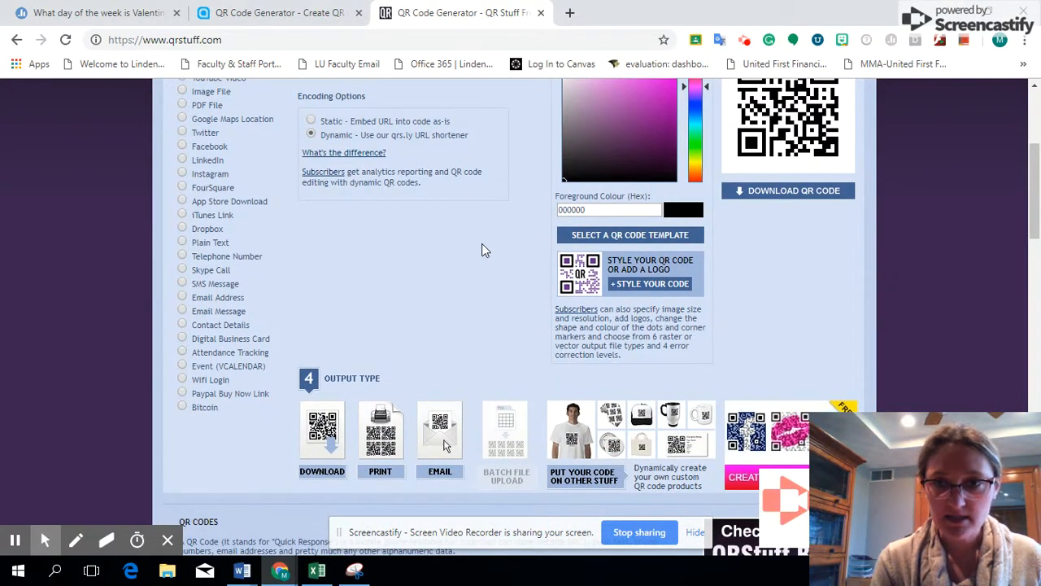
{"action": "scroll", "scroll_direction": "up", "scroll_amount": 3}
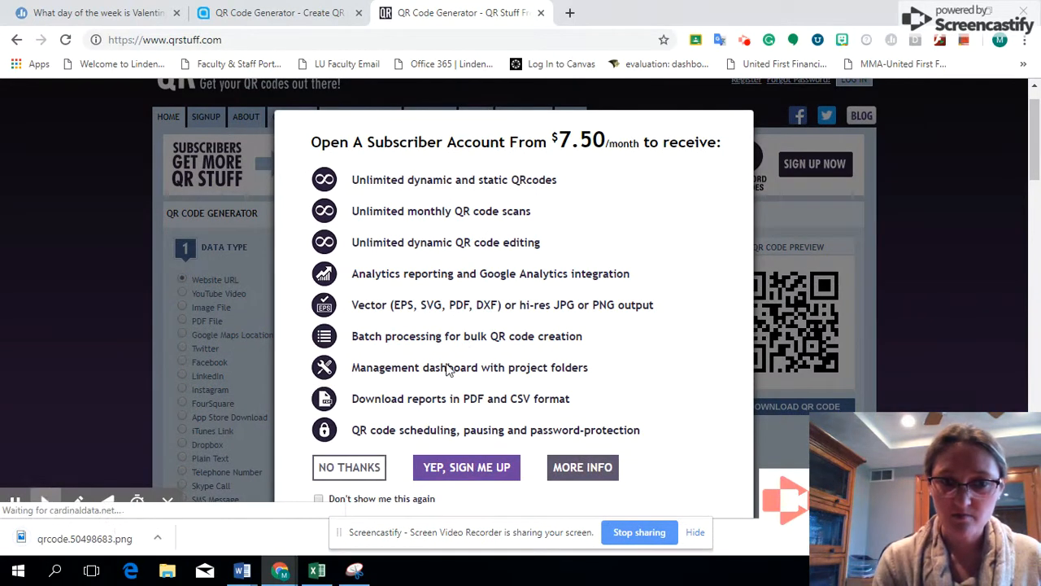
{"action": "left_click", "coordinate": [348, 467]}
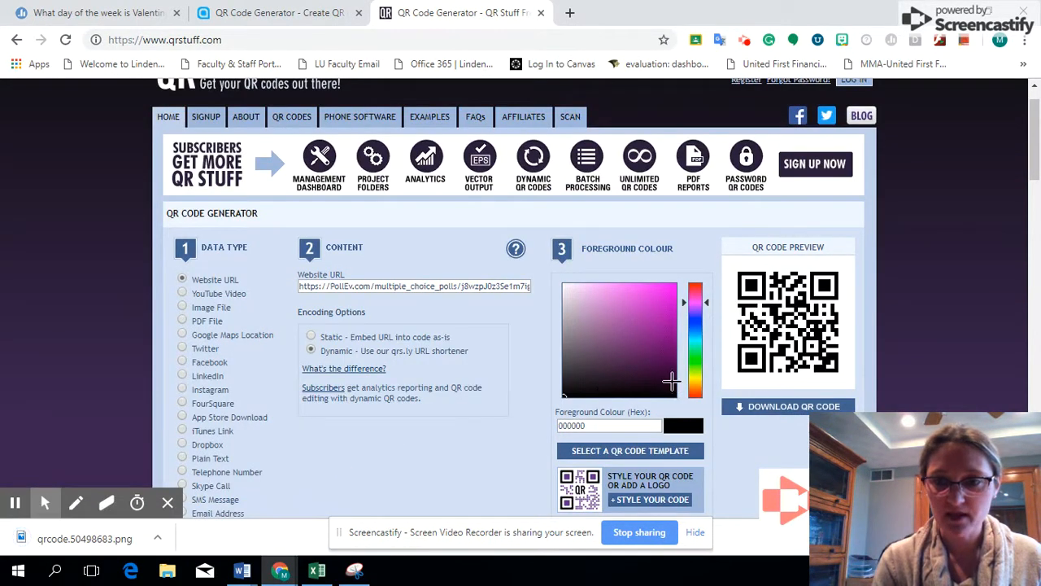